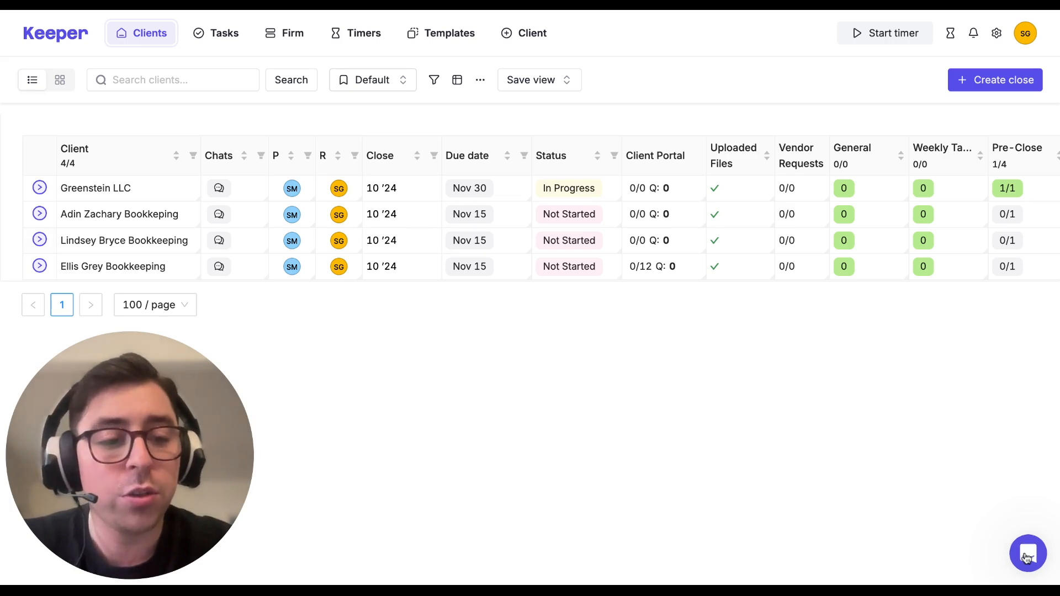
Step: Add a new task under Greenstein LLC's General non-closing tasks and begin editing its title
click(1027, 553)
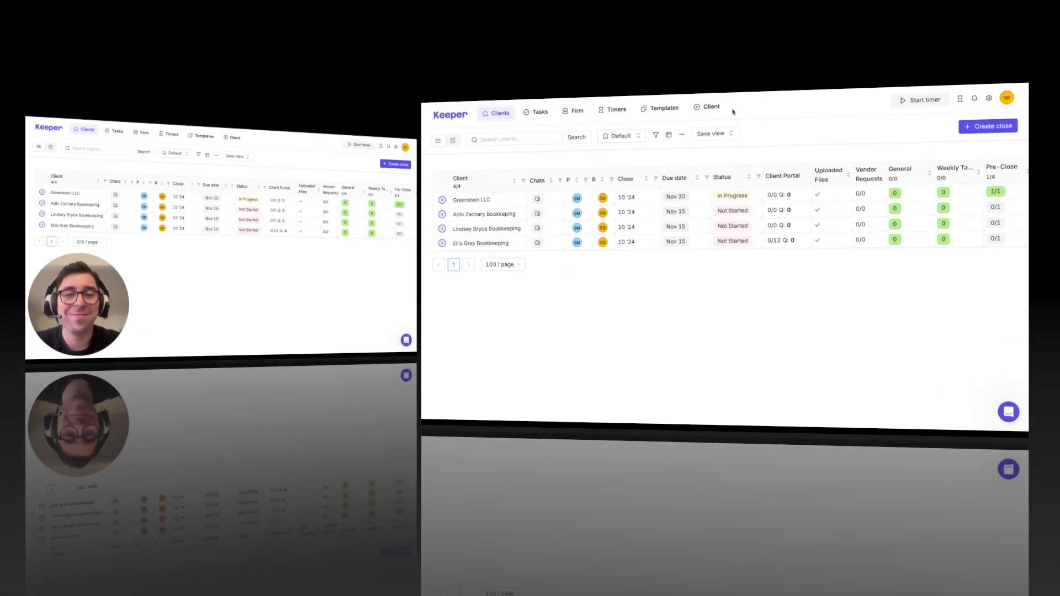
click(711, 107)
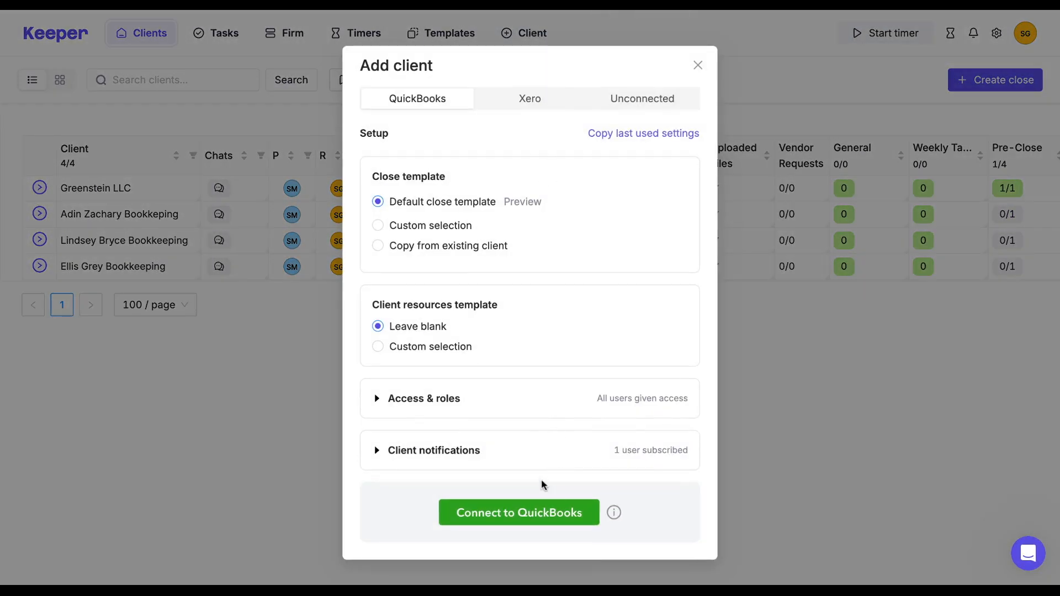
click(698, 64)
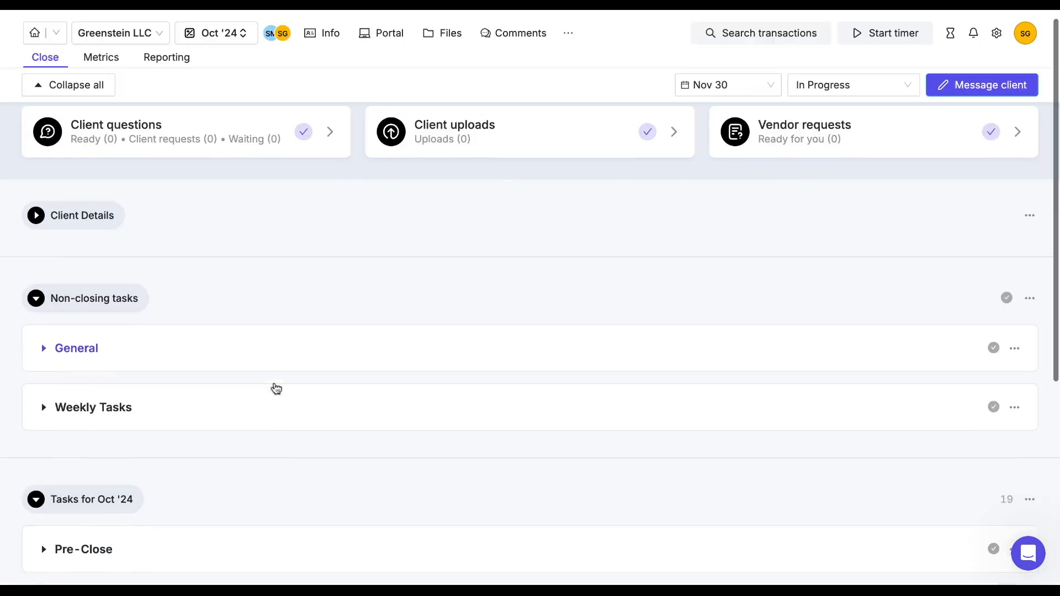
scroll(down, 3)
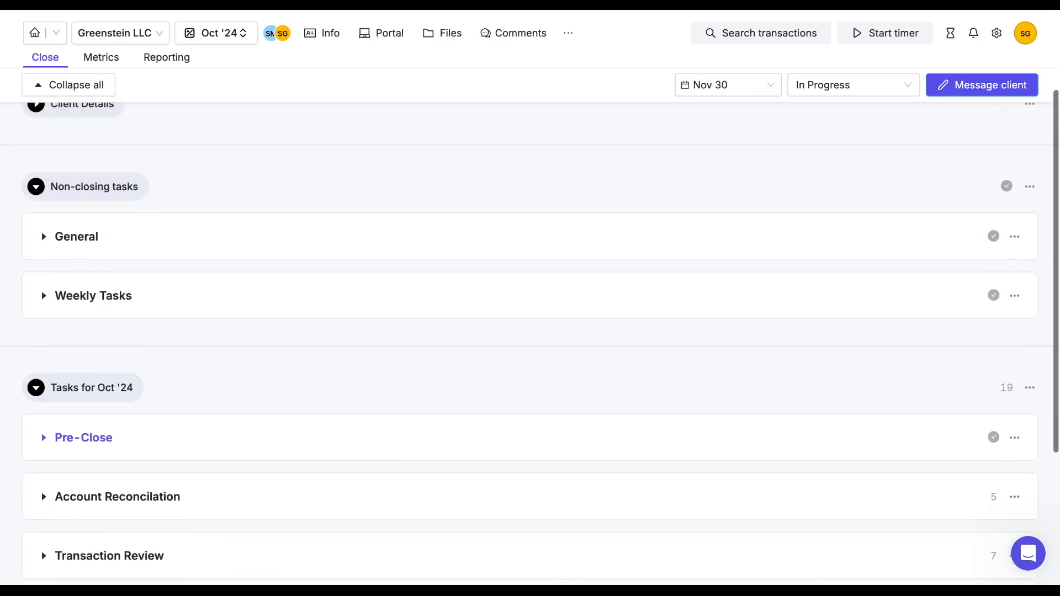
click(44, 236)
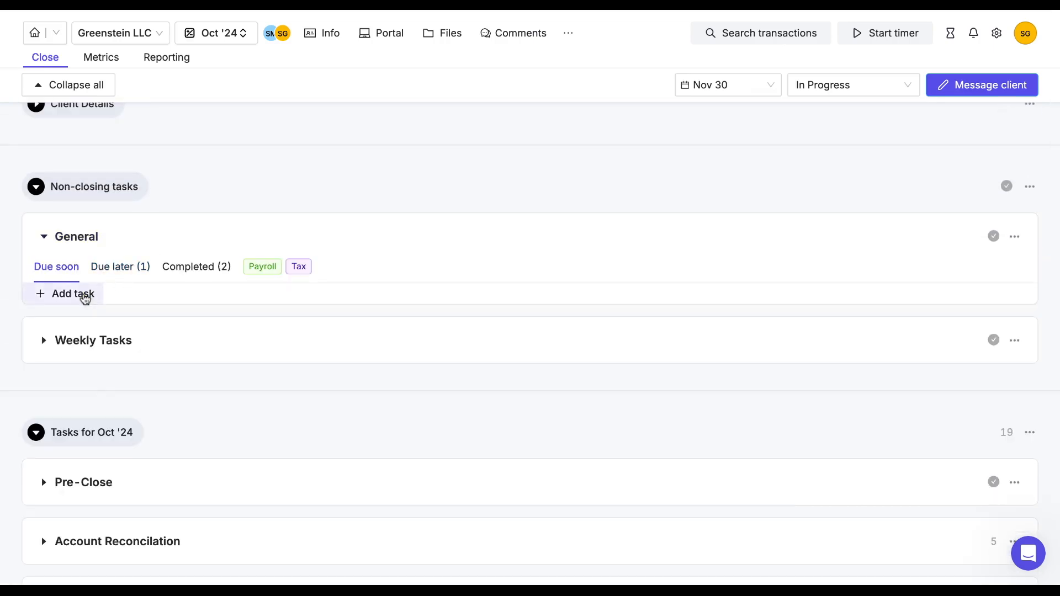
click(73, 294)
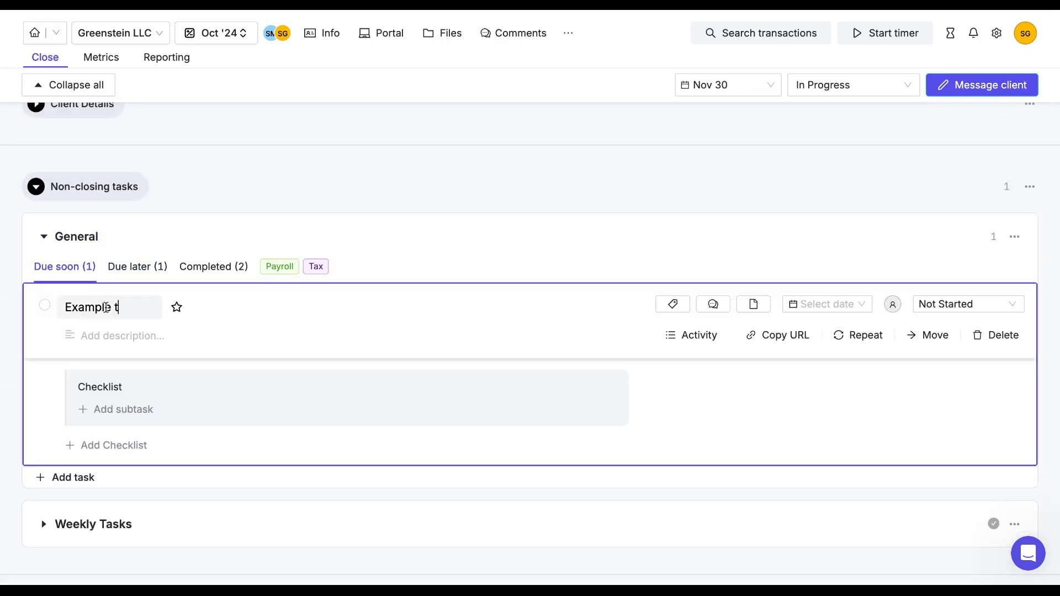
click(43, 236)
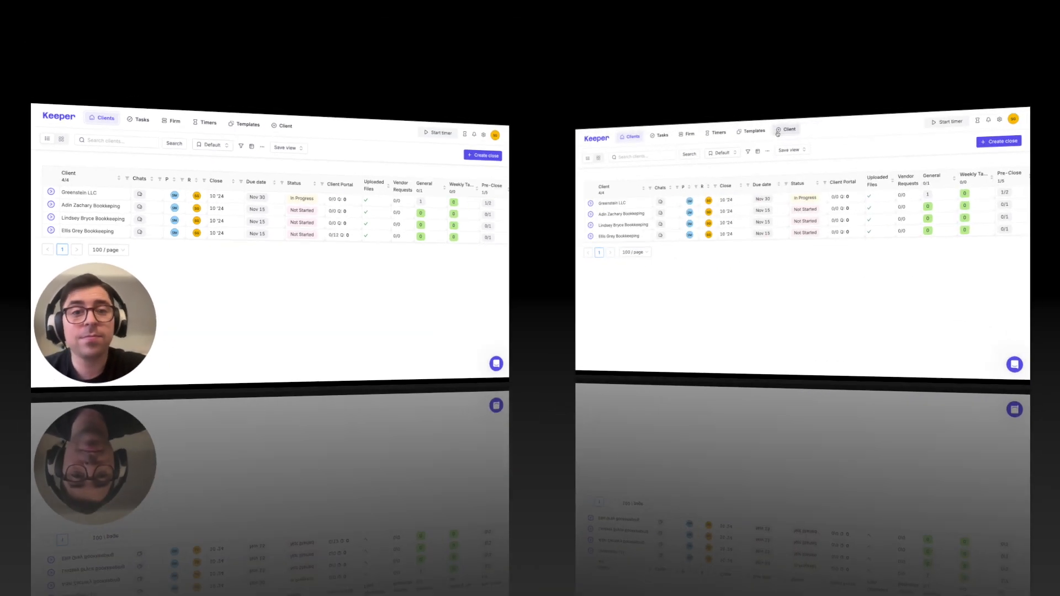
Step: Review the New Client Onboarding template and its non-closing General tasks in the templates library
click(752, 131)
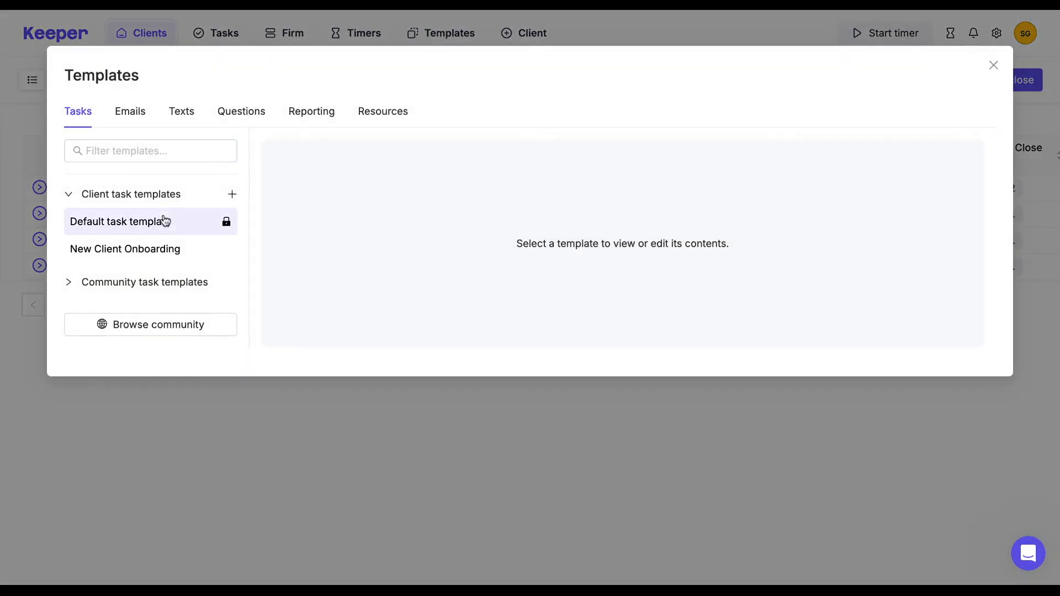
click(126, 249)
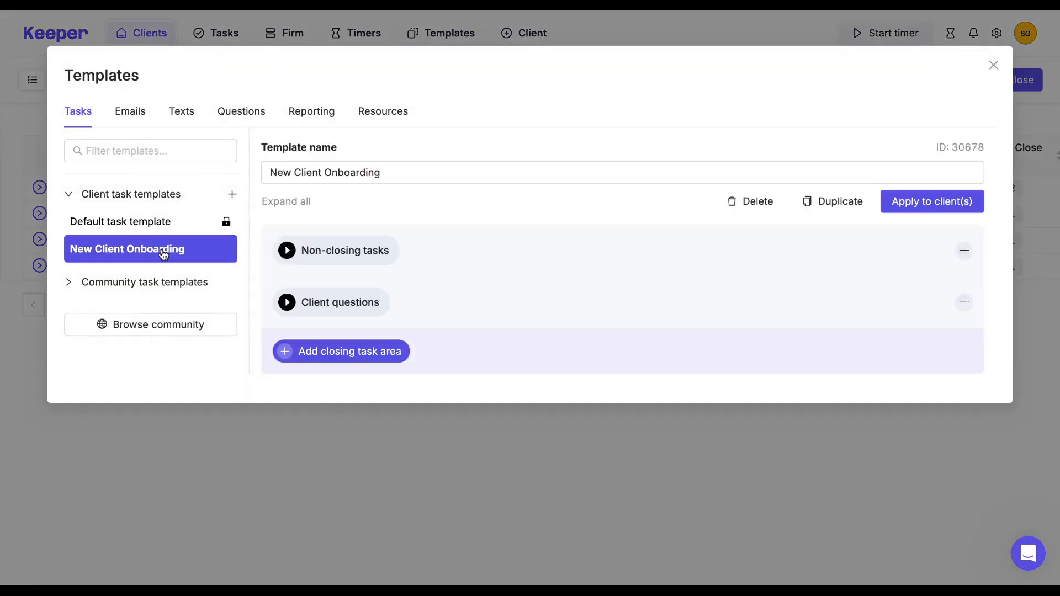
click(286, 250)
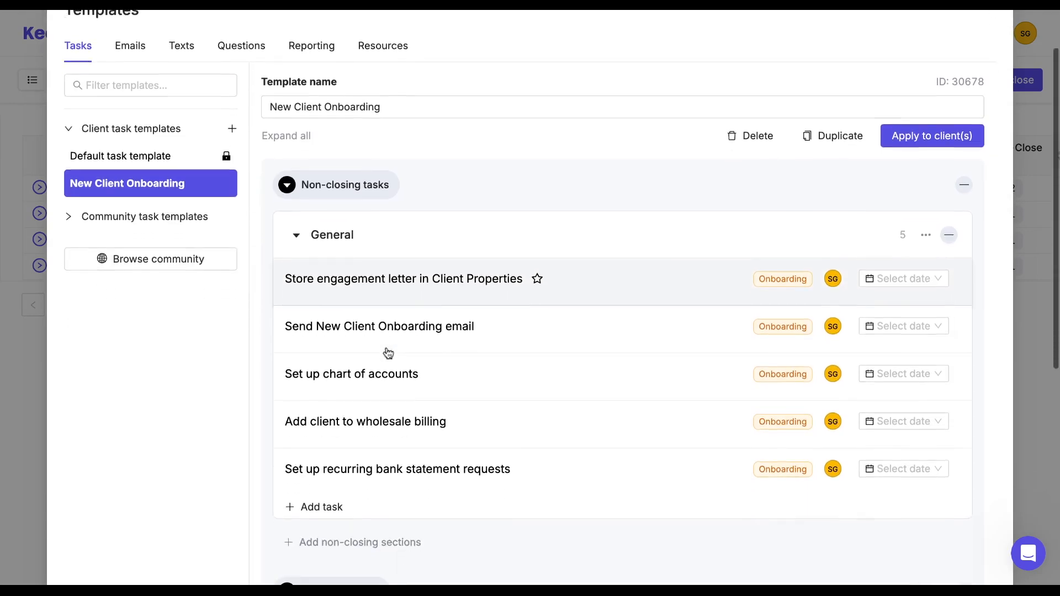
scroll(down, 3)
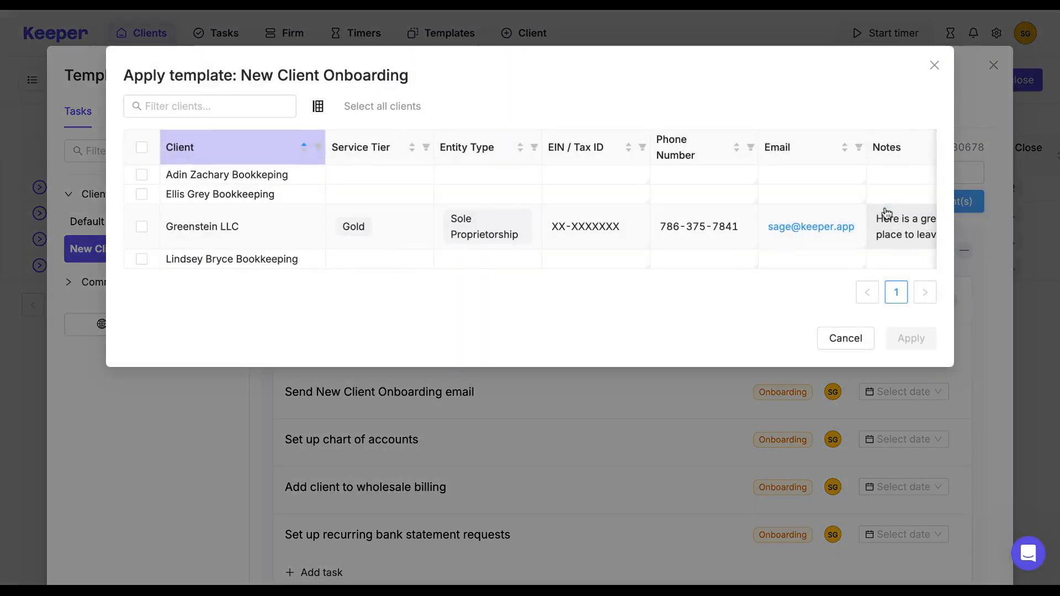
Step: Apply the template to Ellis Grey Bookkeeping only, confirm, and return to the client list
click(142, 148)
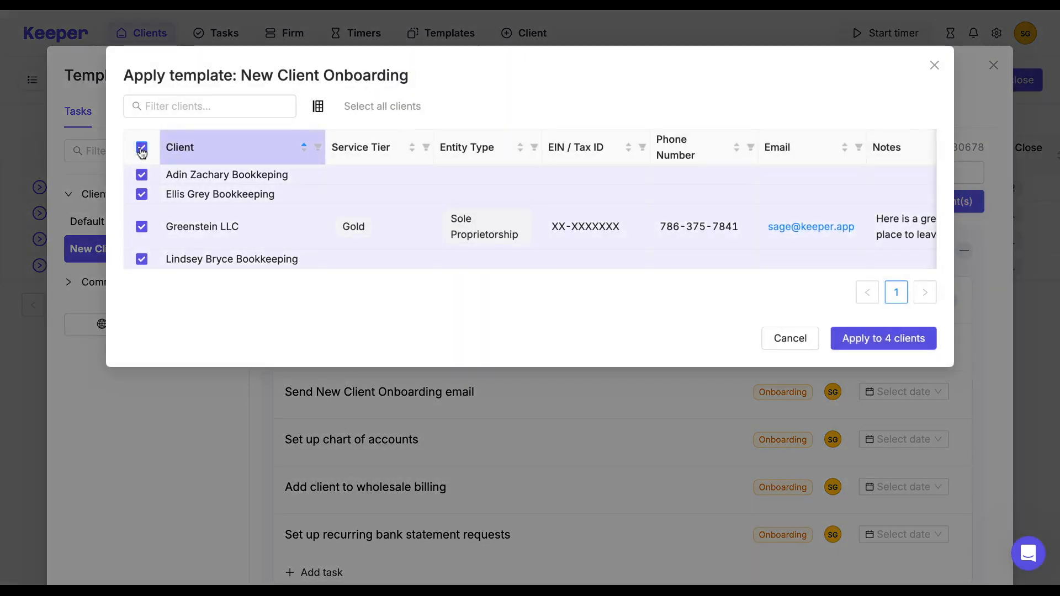
click(141, 147)
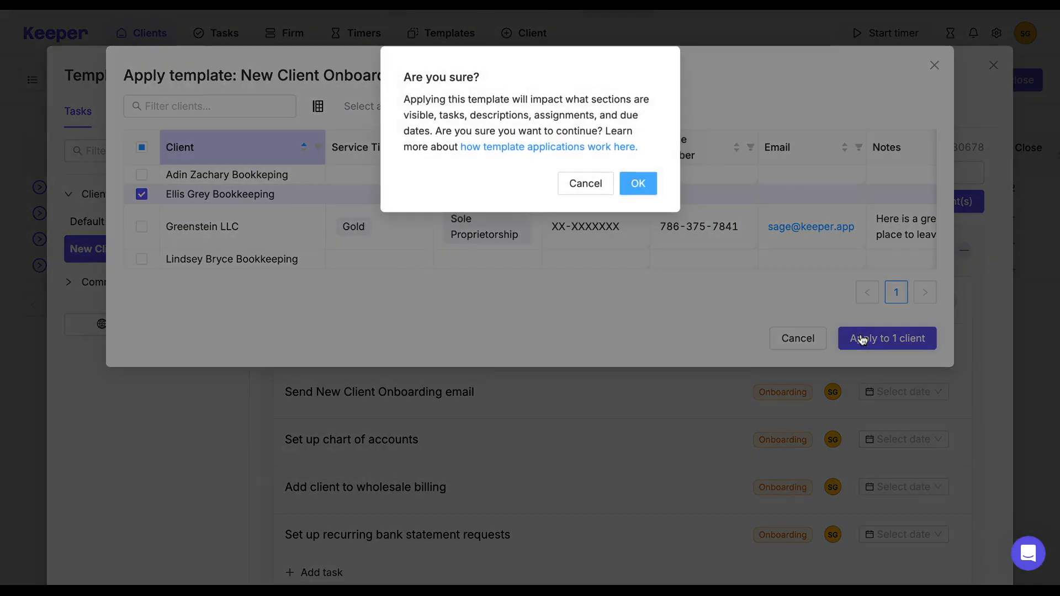
click(638, 183)
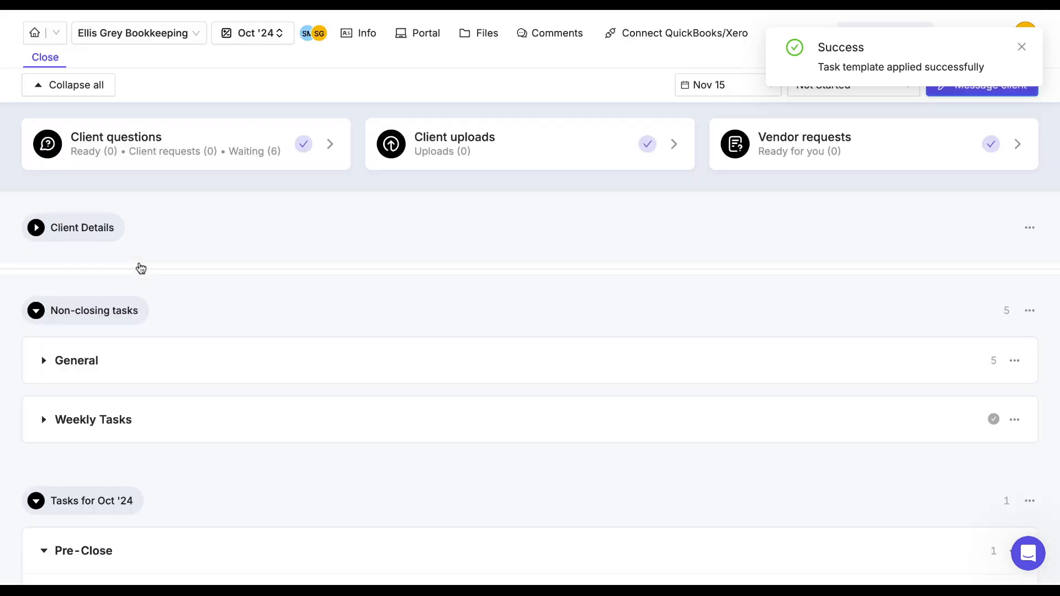
click(44, 360)
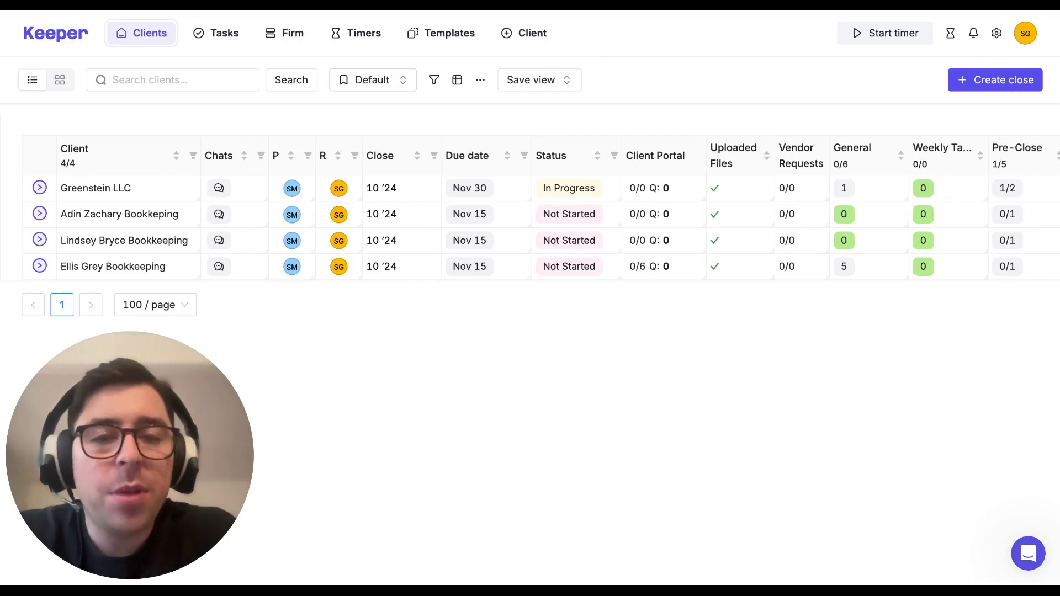
mouse_move(471, 351)
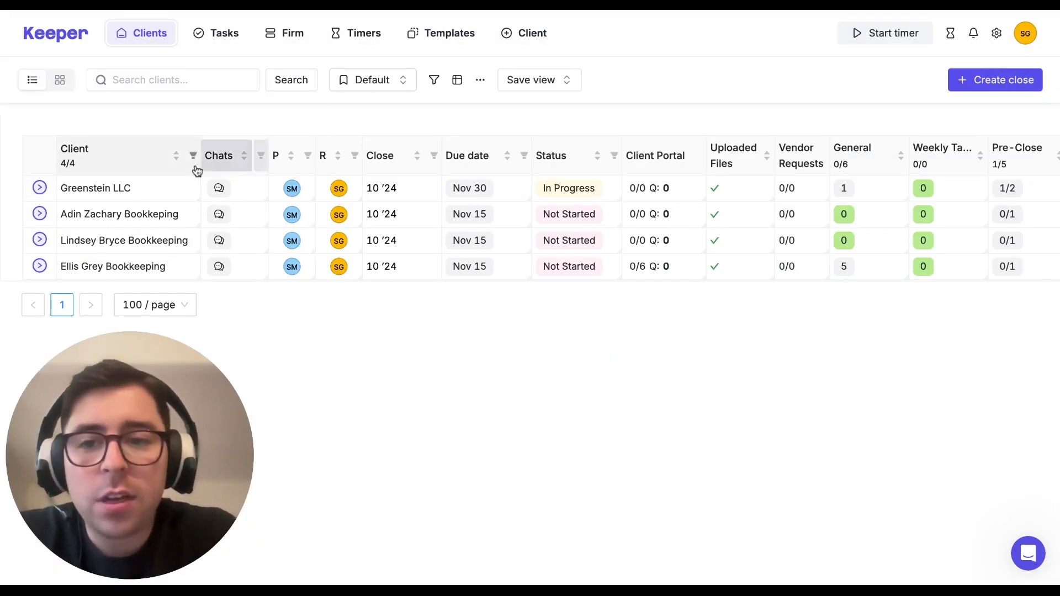
Step: Enter Greenstein LLC's close workspace and show the task templates library there
click(95, 188)
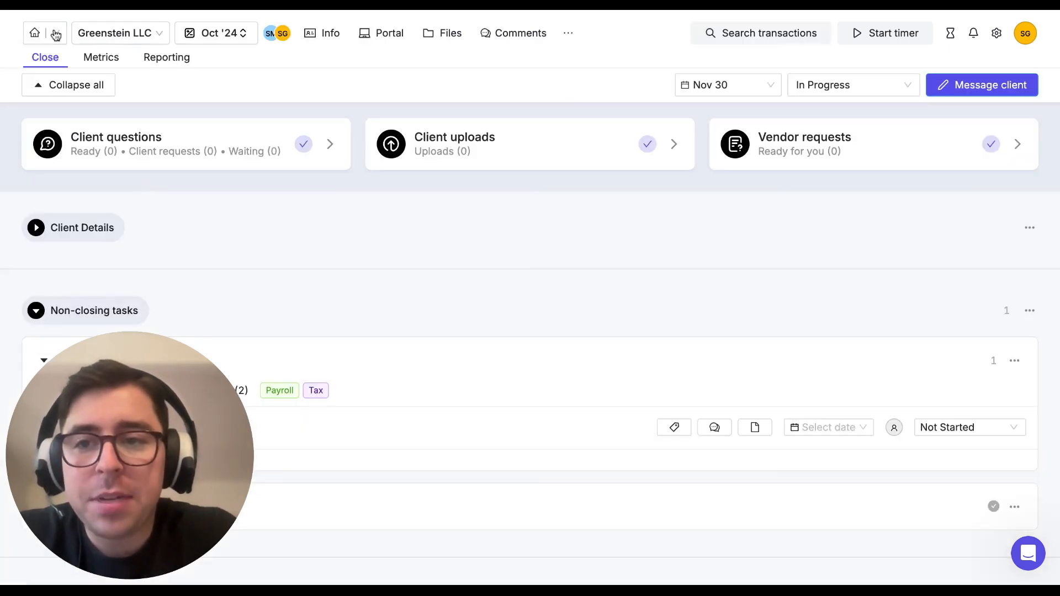
click(53, 33)
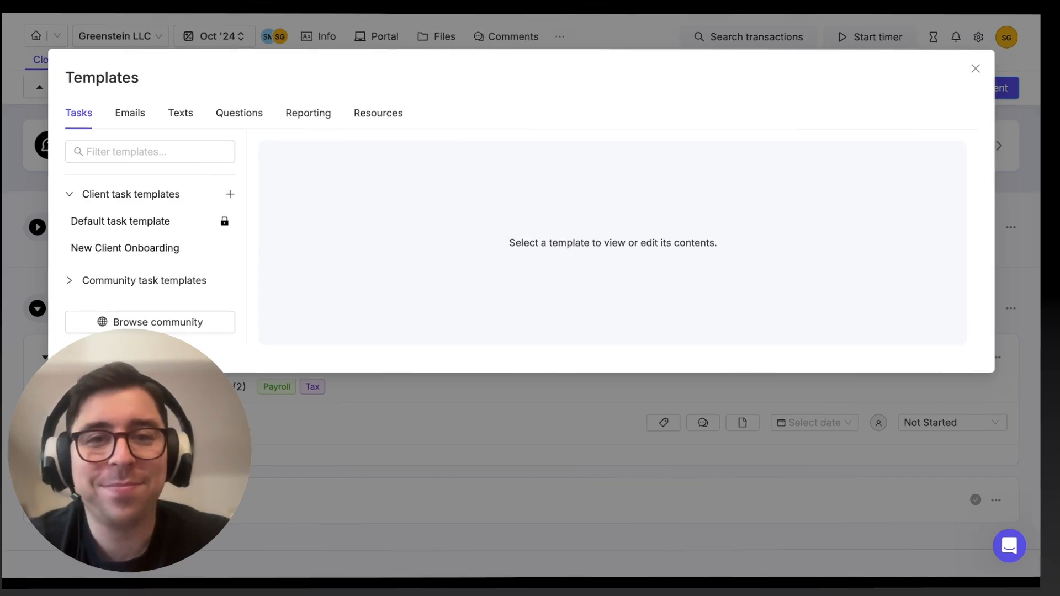
Step: Close the Templates dialog to get back to the client overview
click(974, 69)
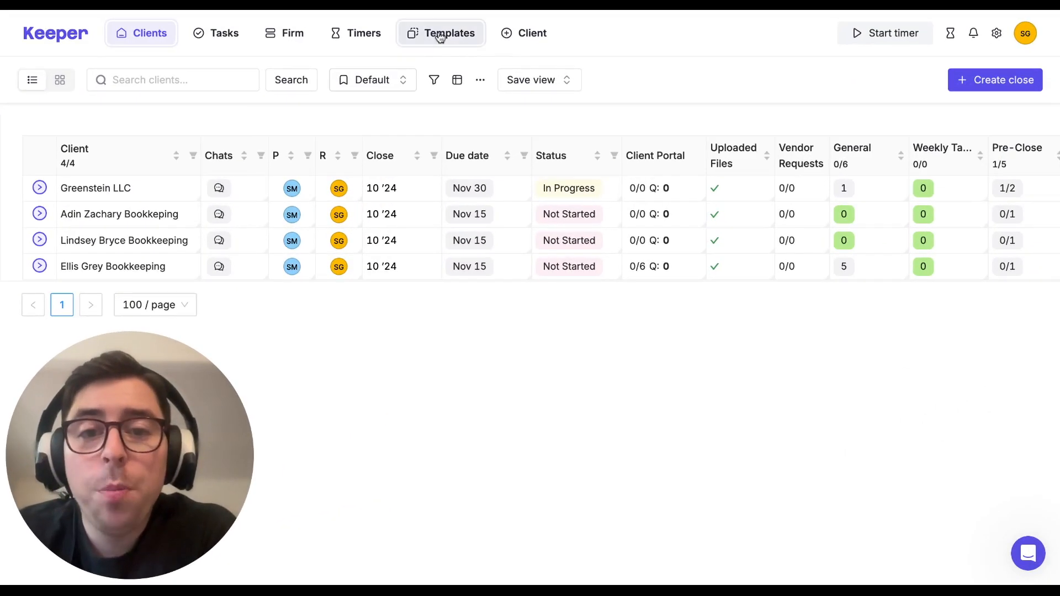
Step: Browse the community template library across all categories, then return to the firm's templates
click(442, 33)
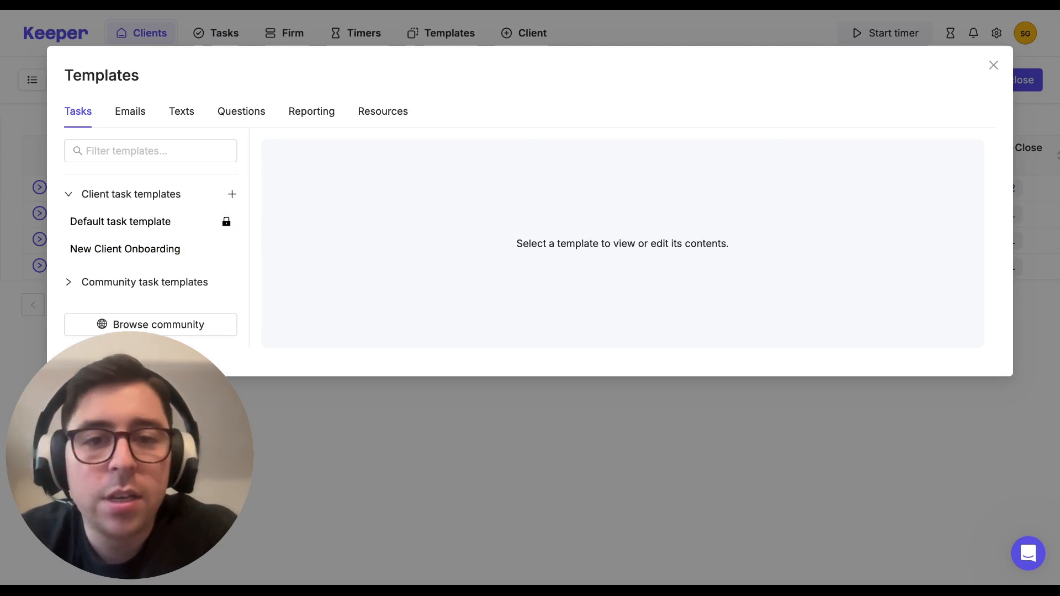
click(151, 324)
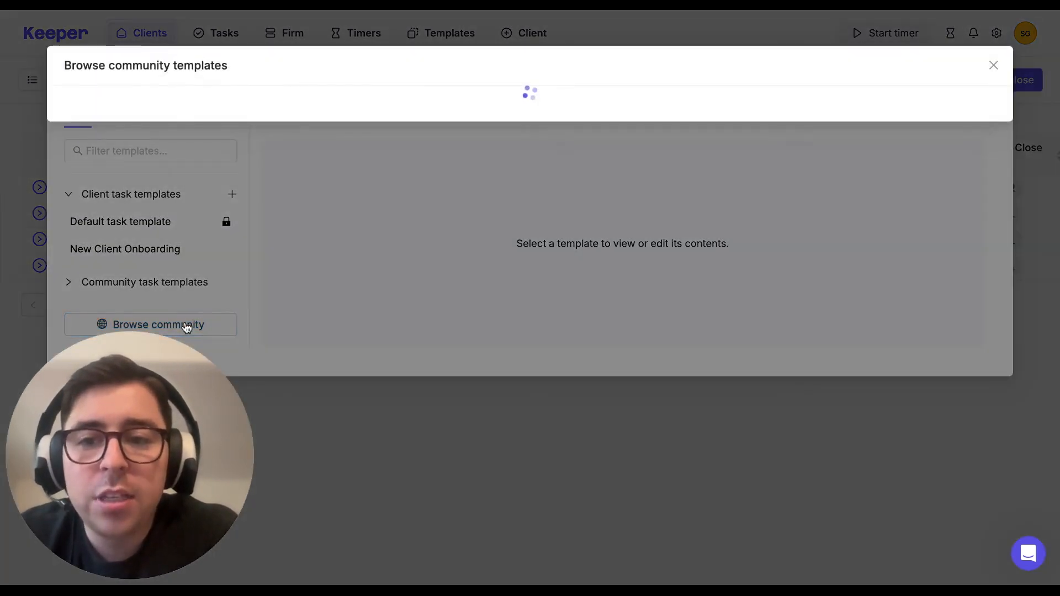
click(159, 324)
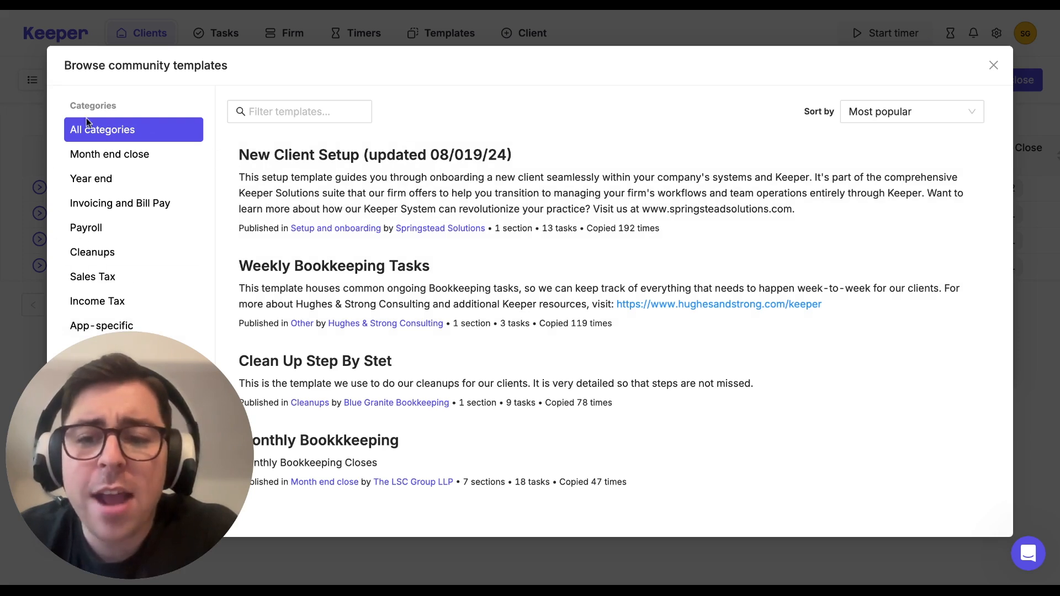
click(993, 64)
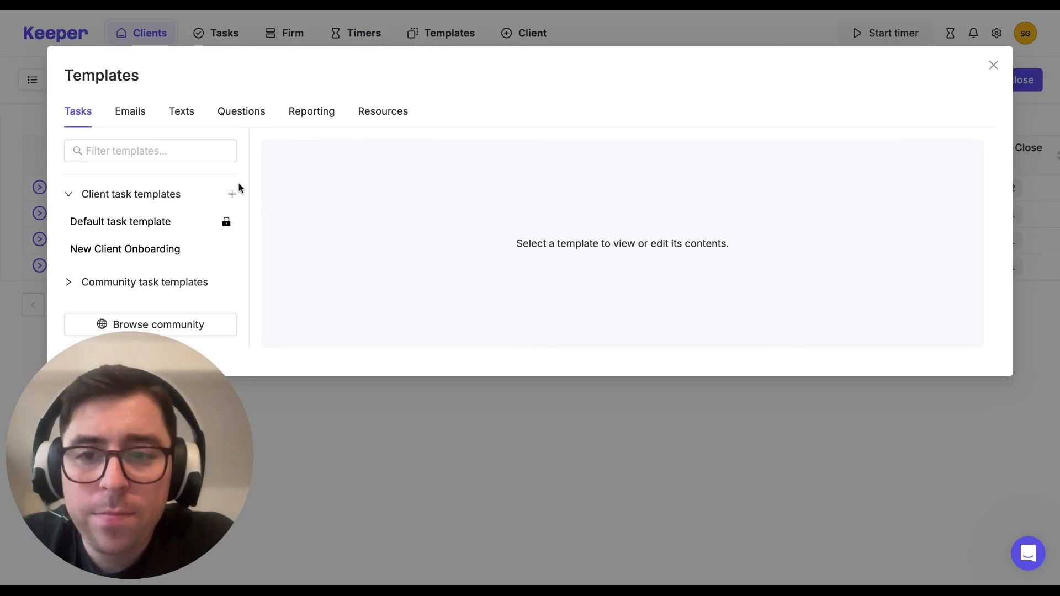
Step: Create a new blank client task template named '00 New Template'
click(232, 194)
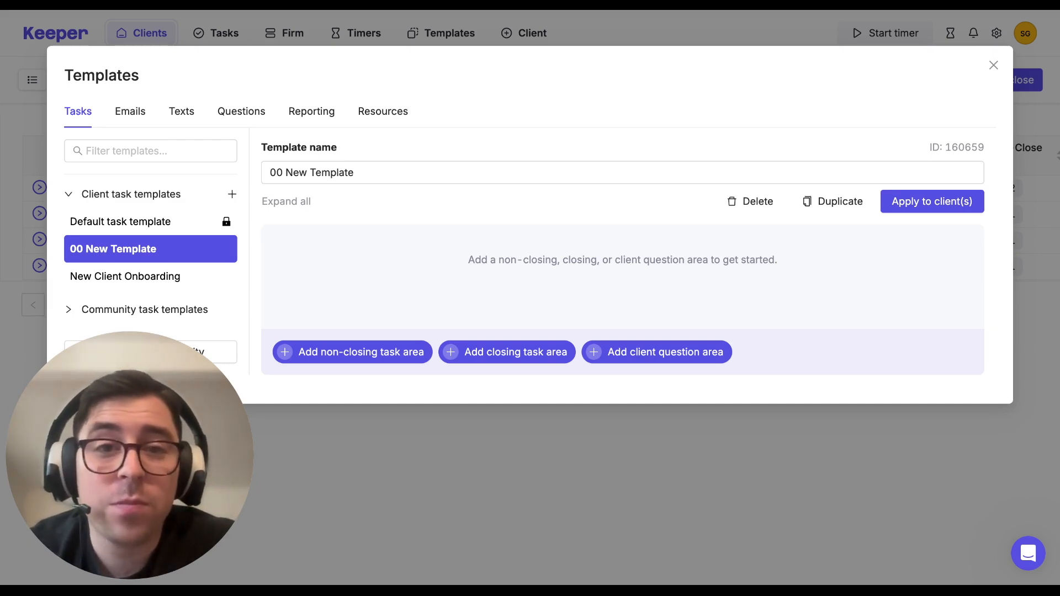
mouse_move(353, 190)
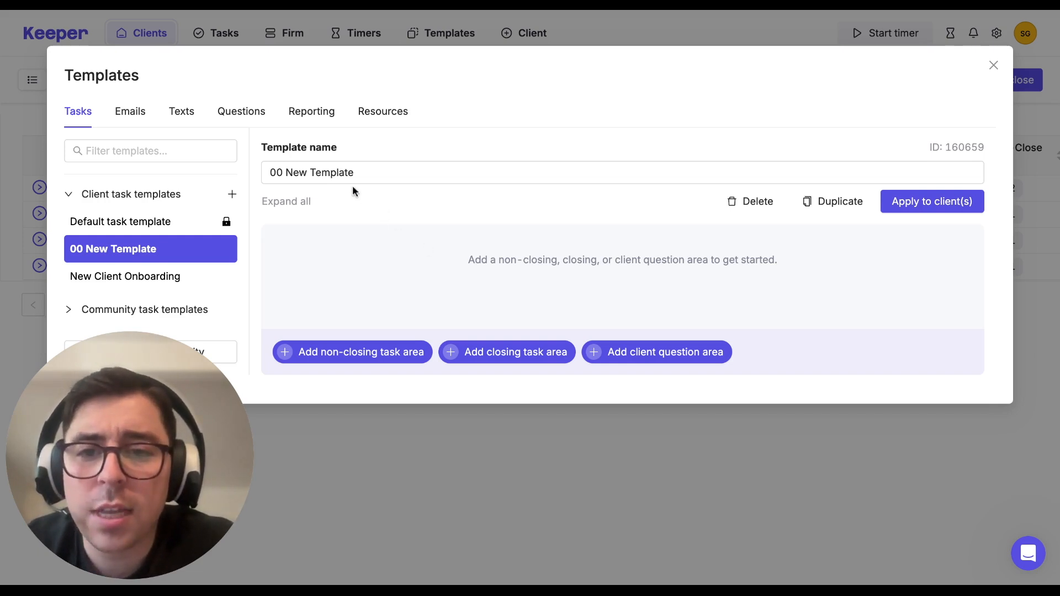
Step: Name the template 'Payroll Template' and add a General section containing 'Payroll Task'
text(Payroll)
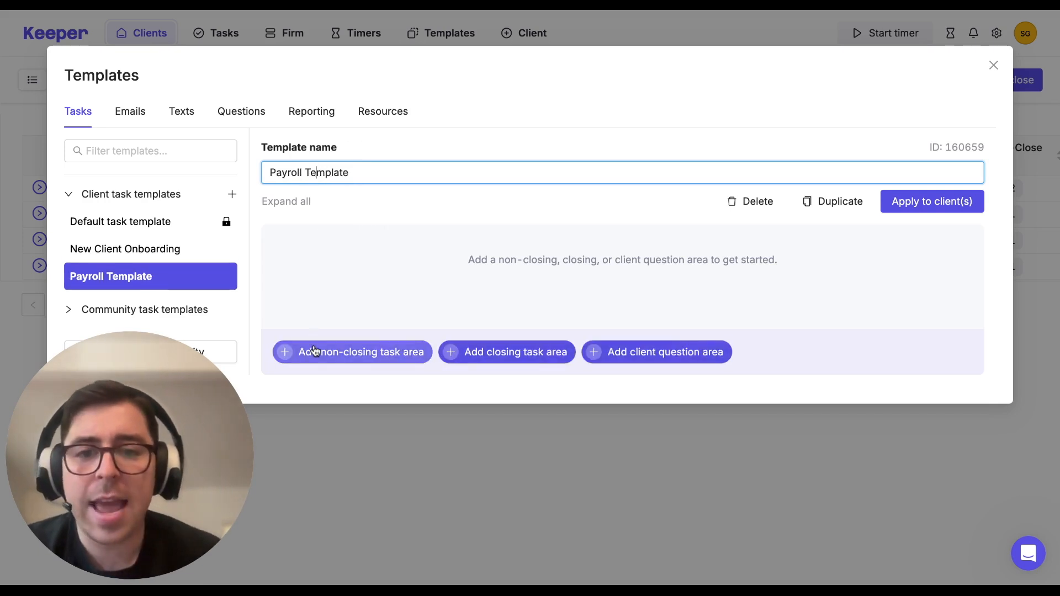
click(351, 352)
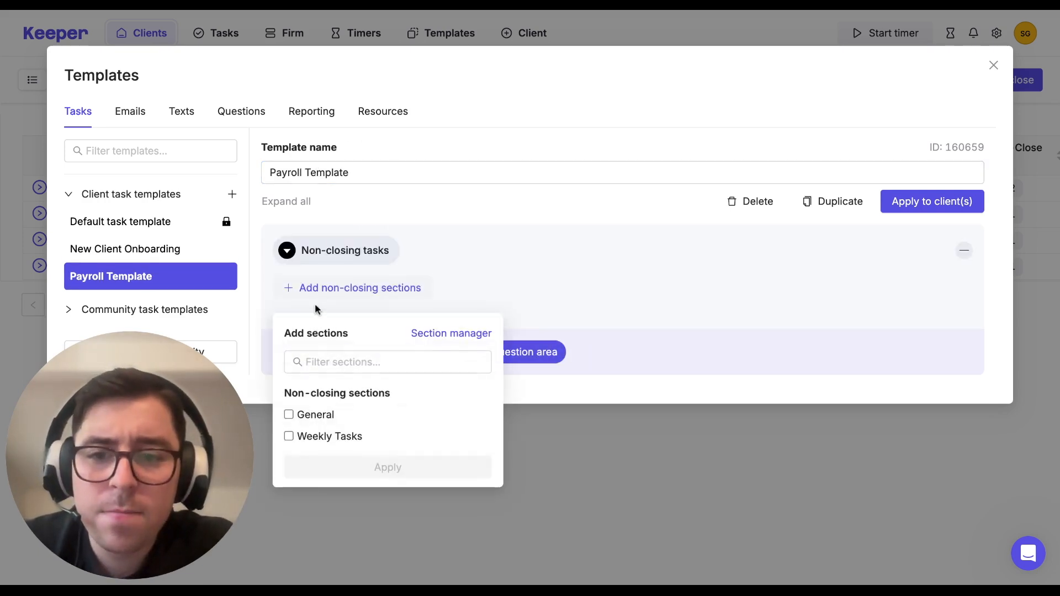
click(290, 413)
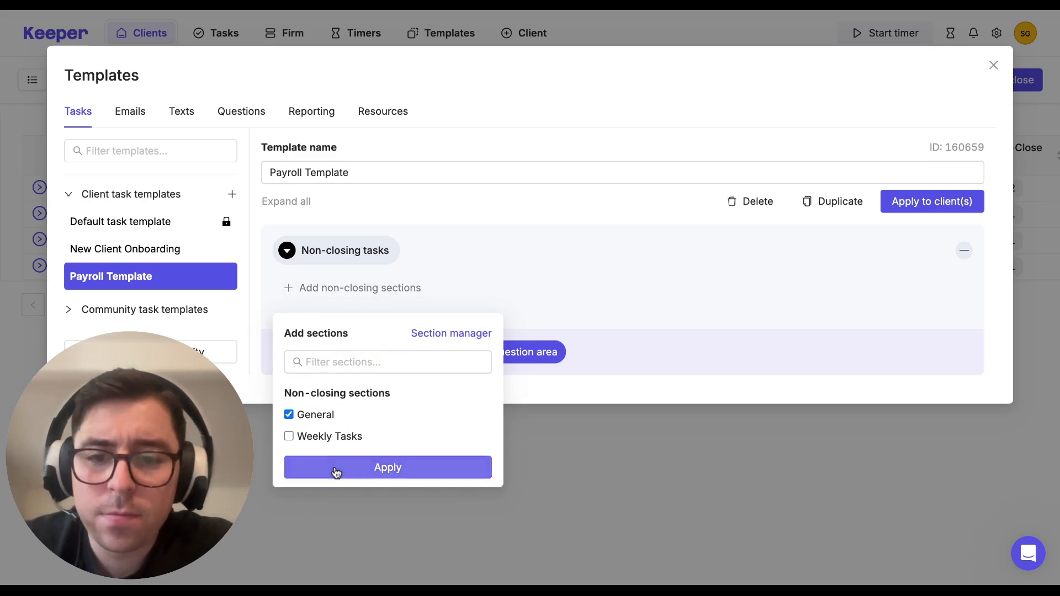
click(387, 467)
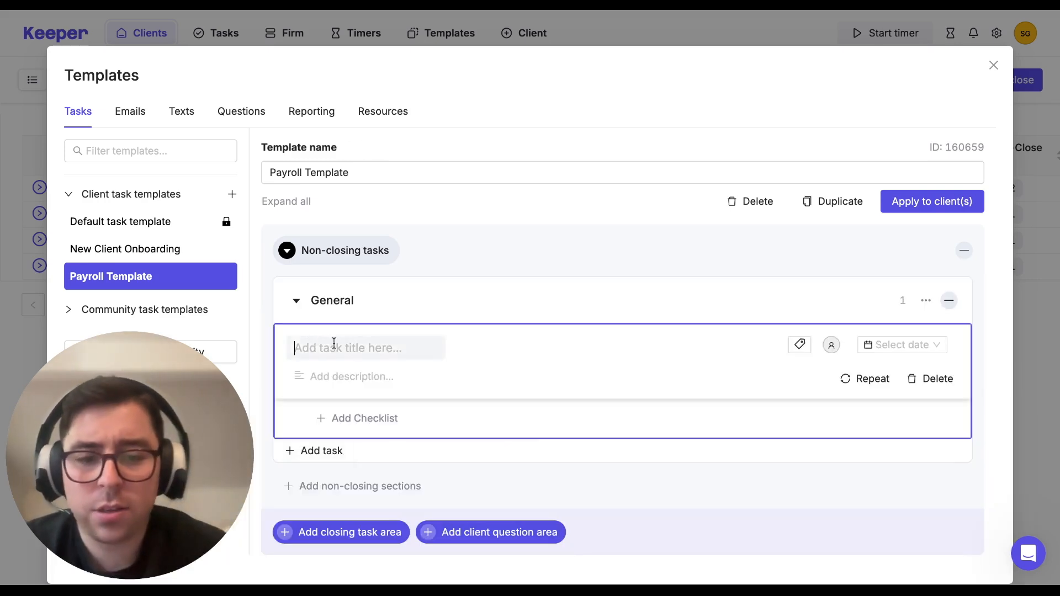
text(Payroll Task)
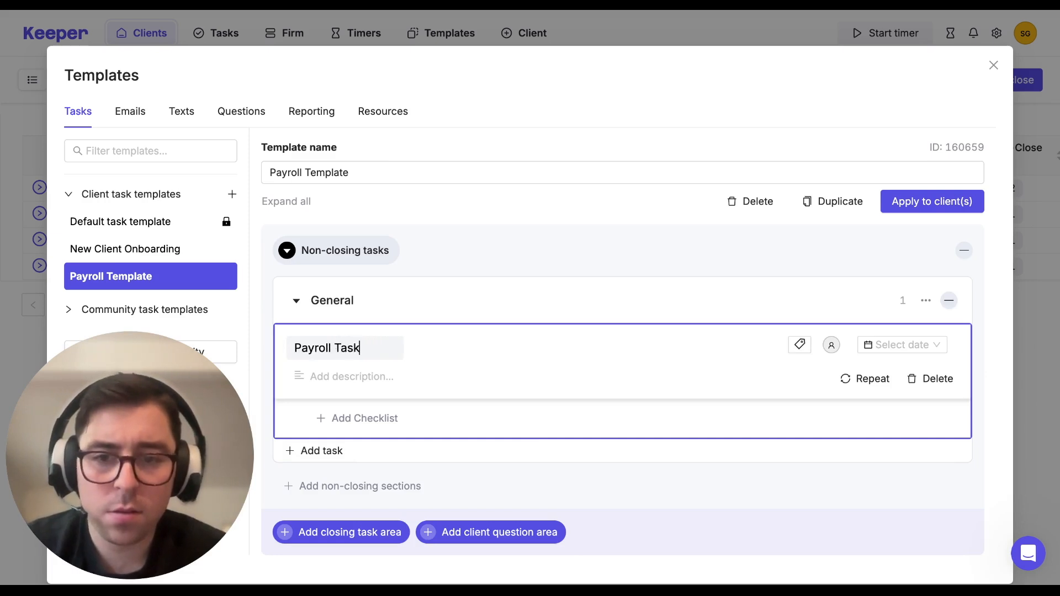
Step: Assign Payroll Task to SG and make it repeat every 2 weeks on Friday starting Nov 8, 2024
click(830, 344)
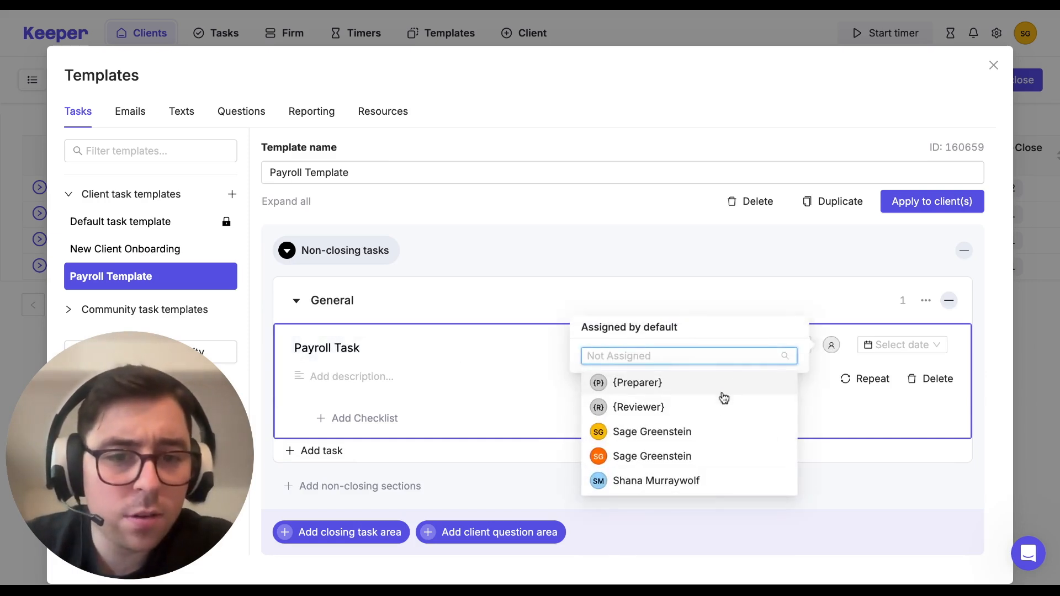
click(651, 432)
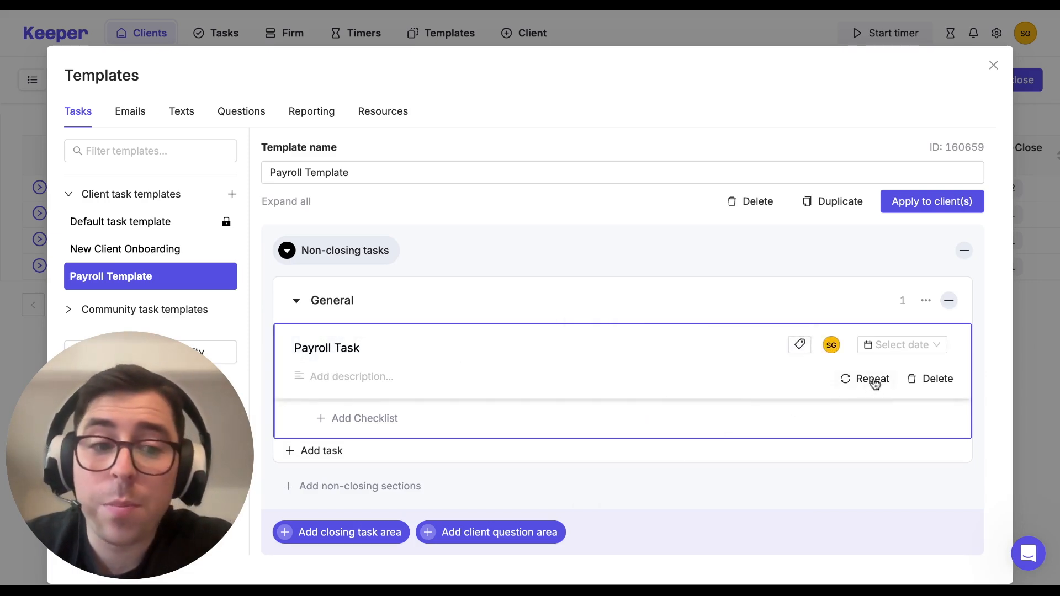
click(872, 379)
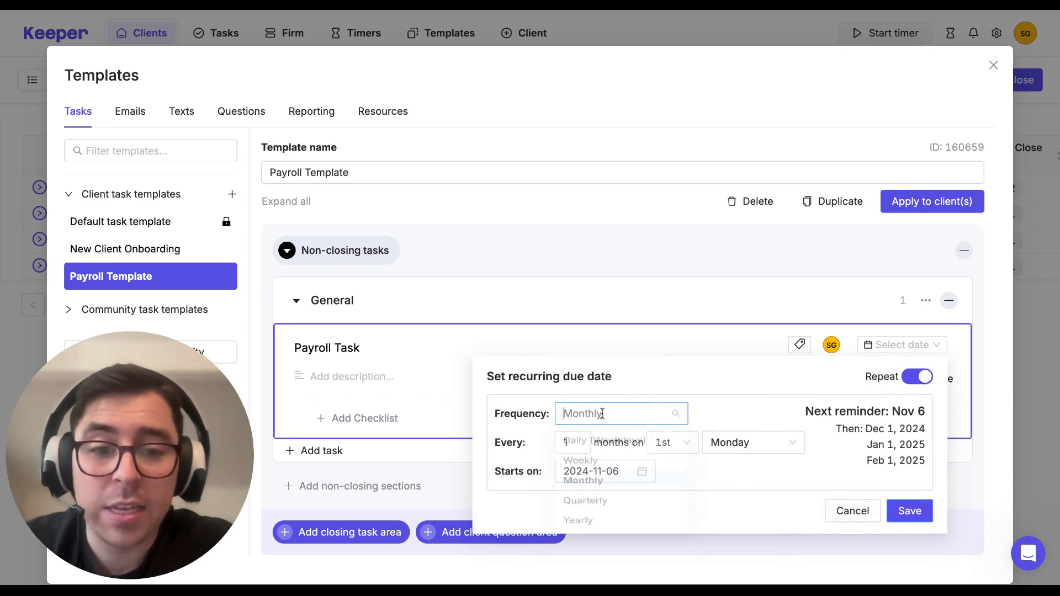
click(578, 461)
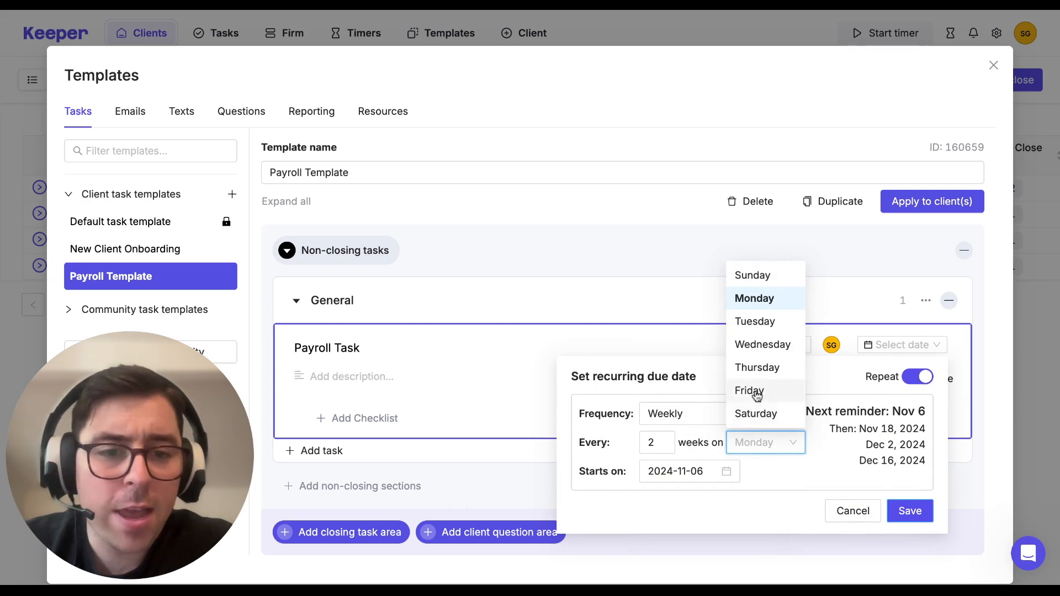
click(689, 471)
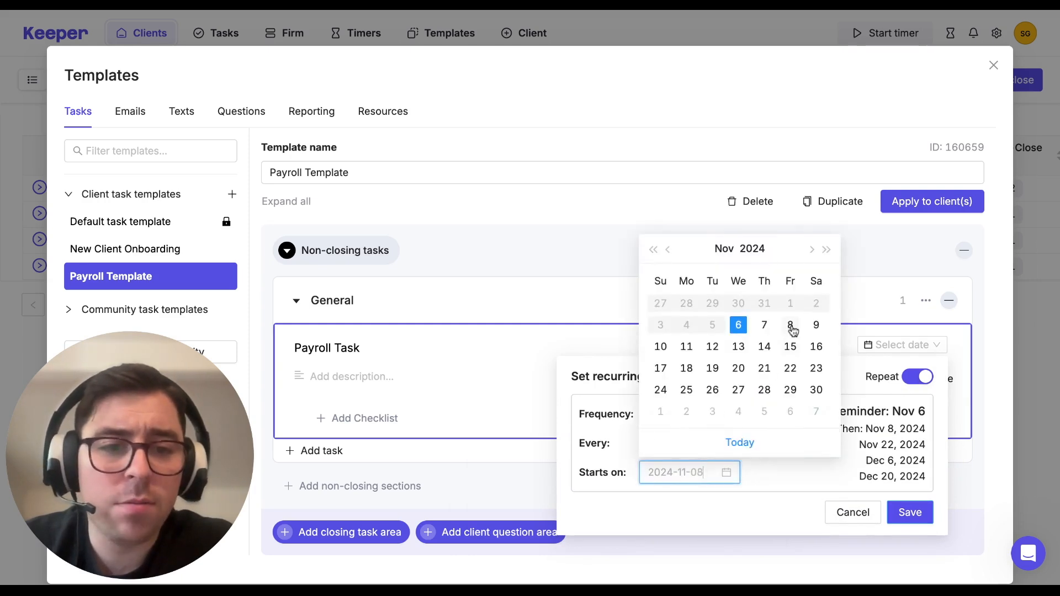
click(910, 512)
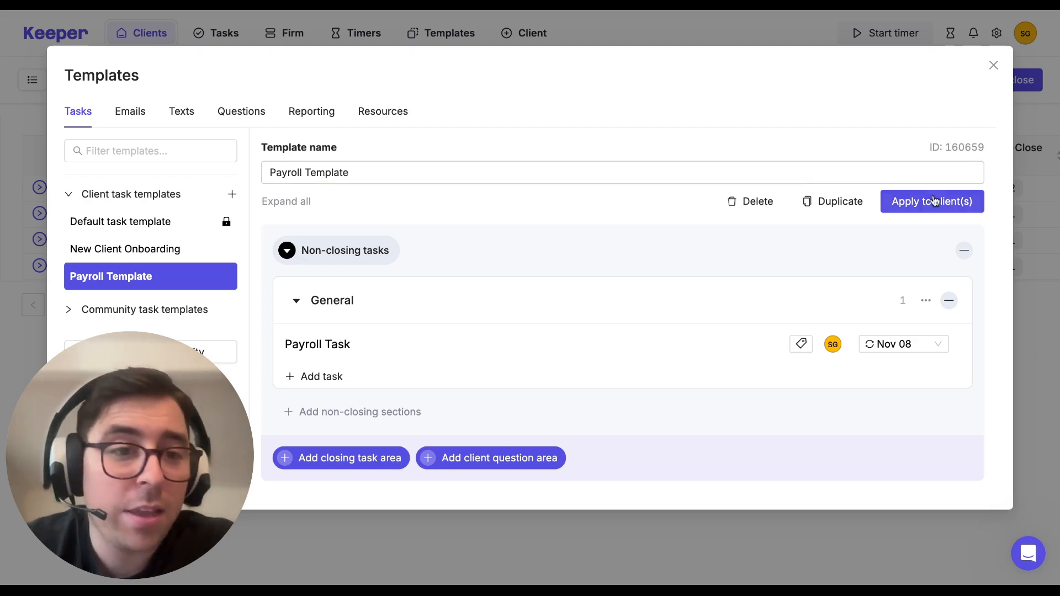
click(932, 201)
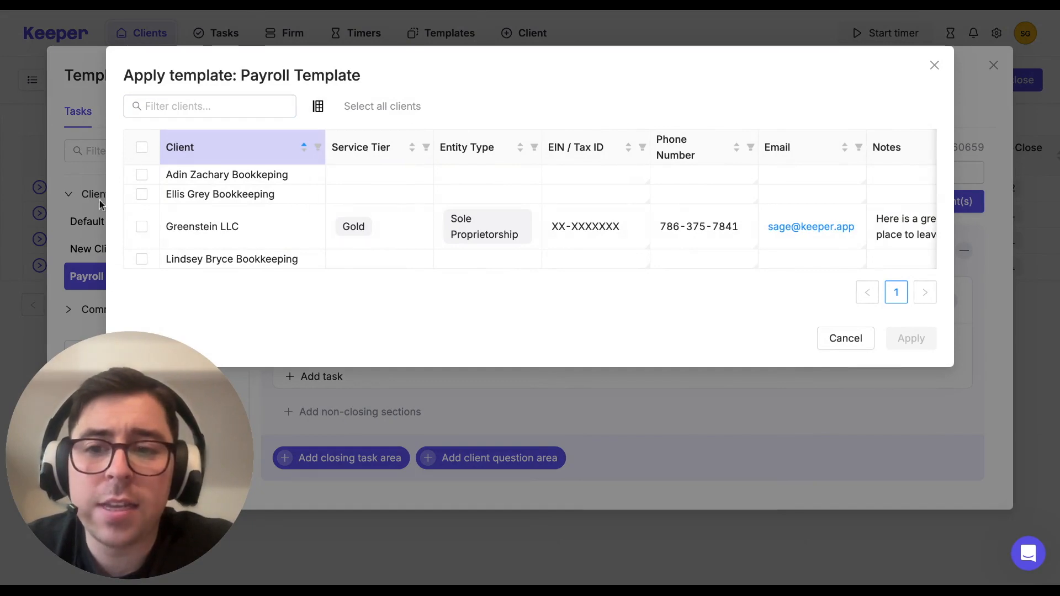
click(141, 148)
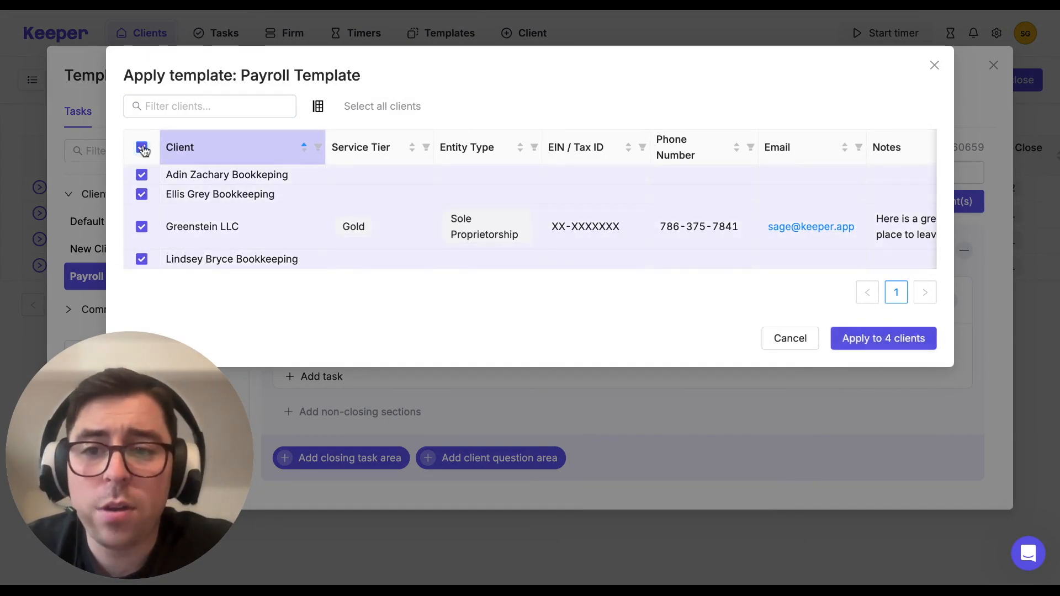
click(141, 148)
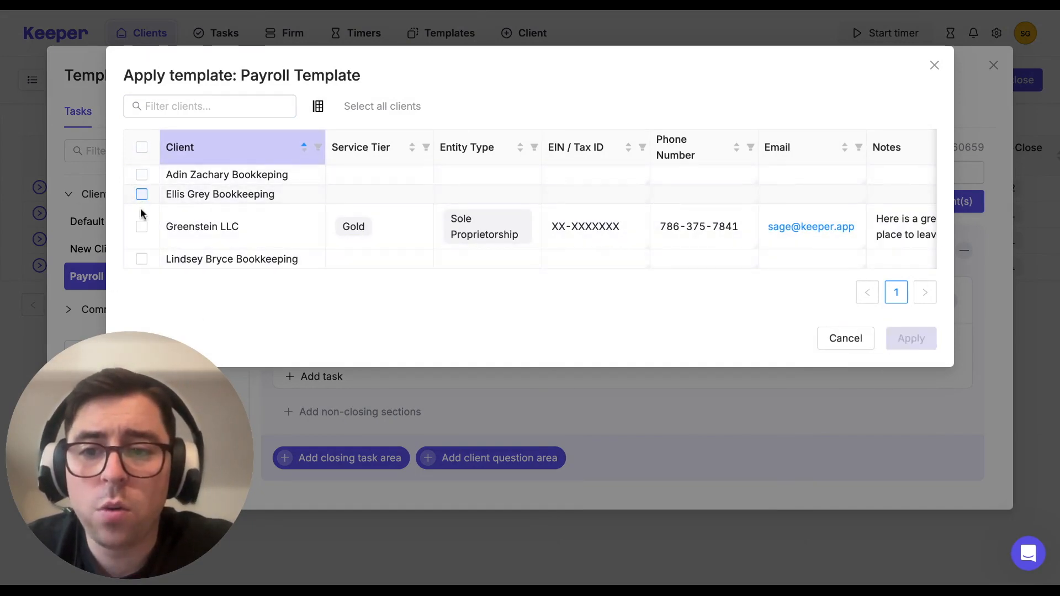
click(141, 258)
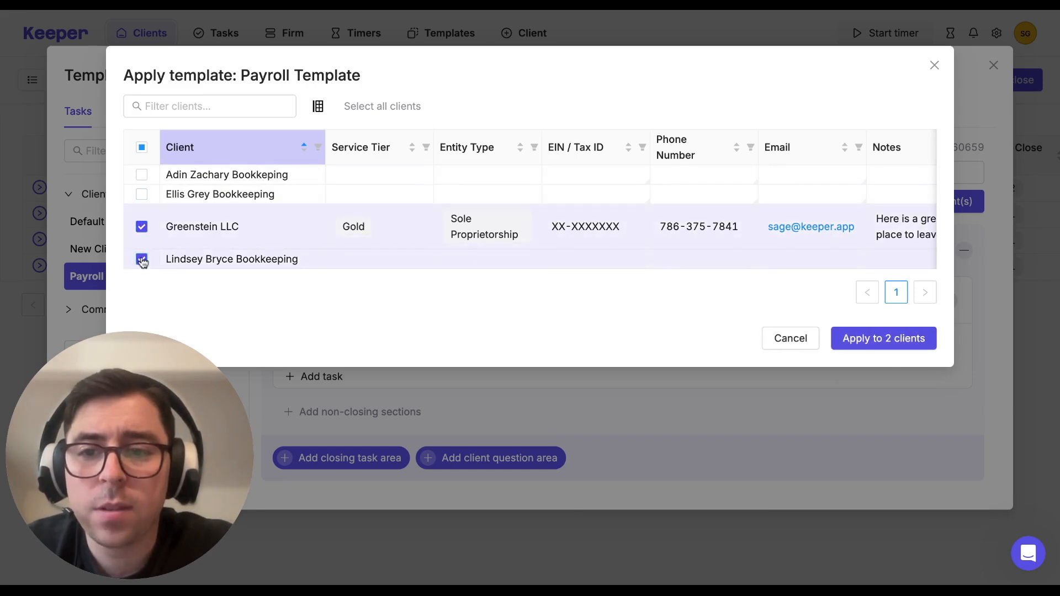
click(142, 258)
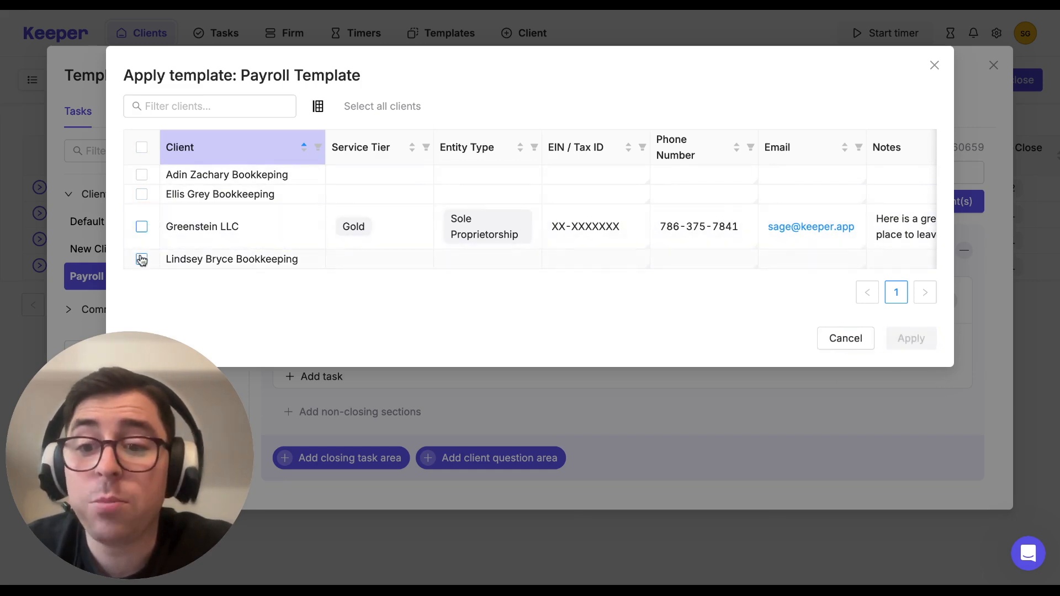
click(142, 259)
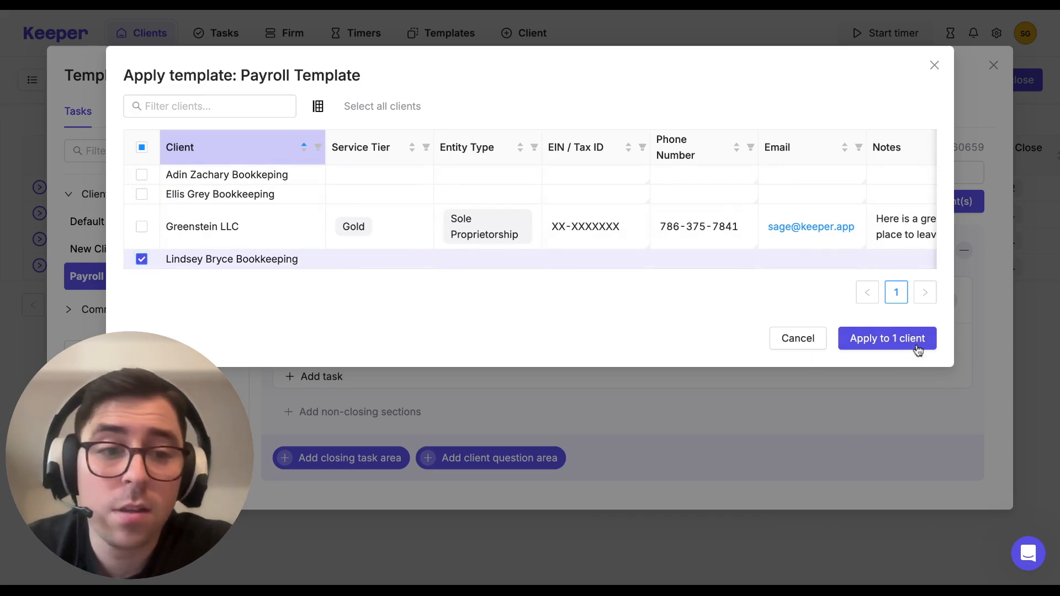
click(887, 339)
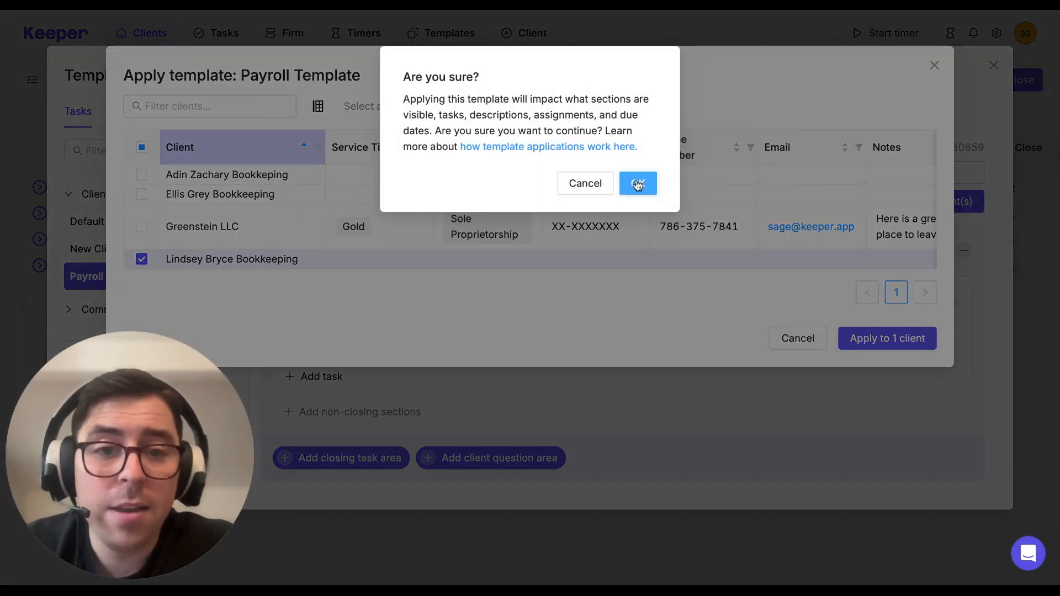
click(638, 183)
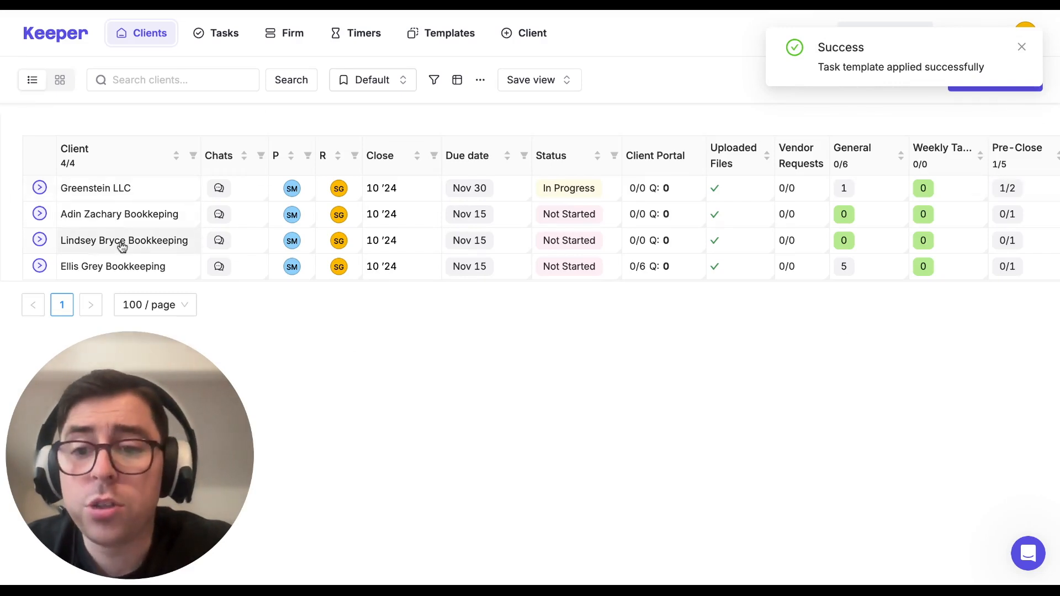
click(124, 240)
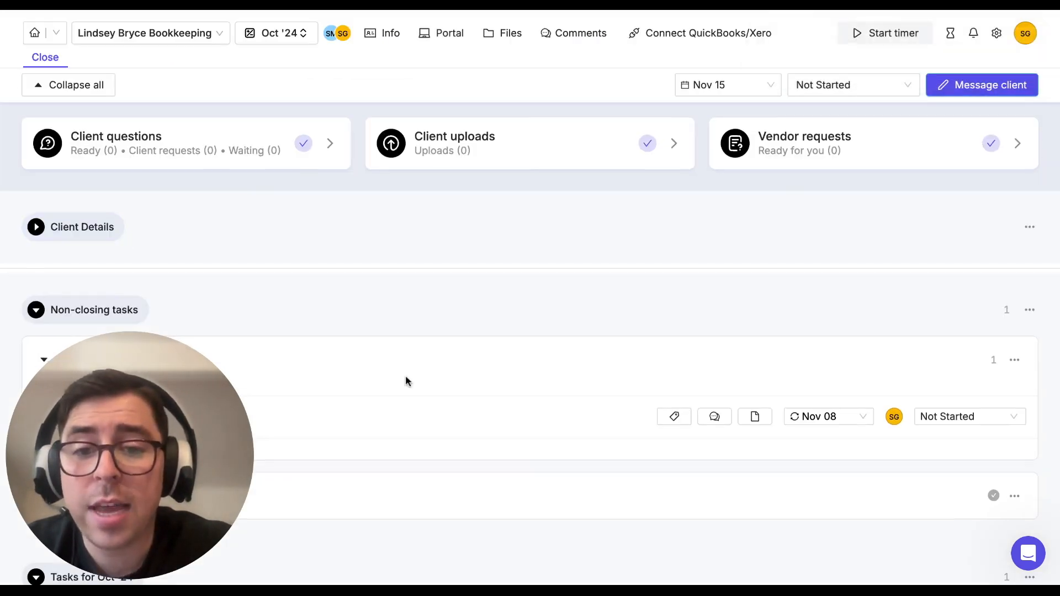
scroll(down, 3)
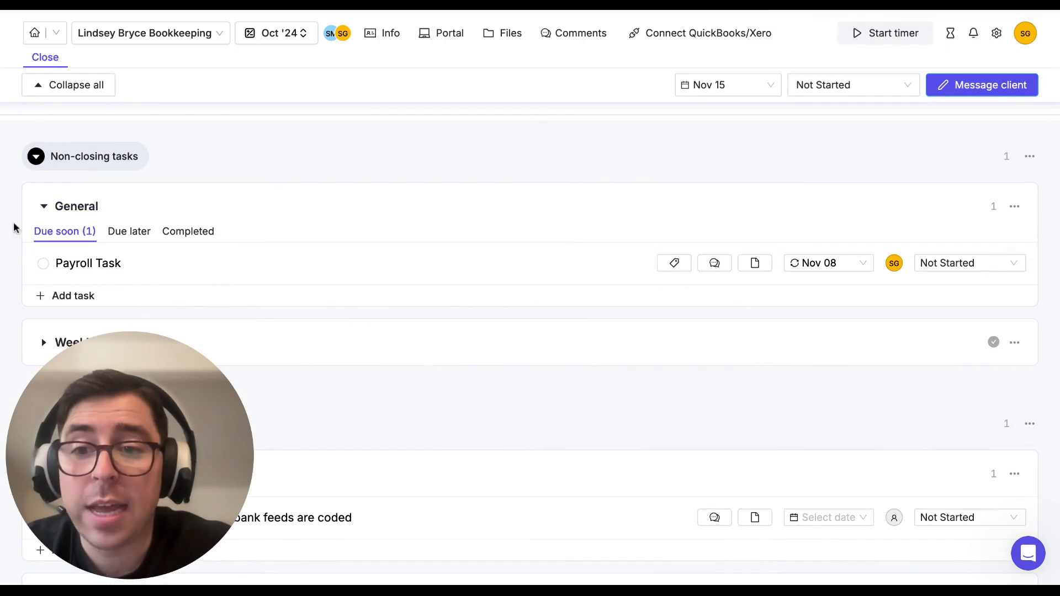
mouse_move(894, 263)
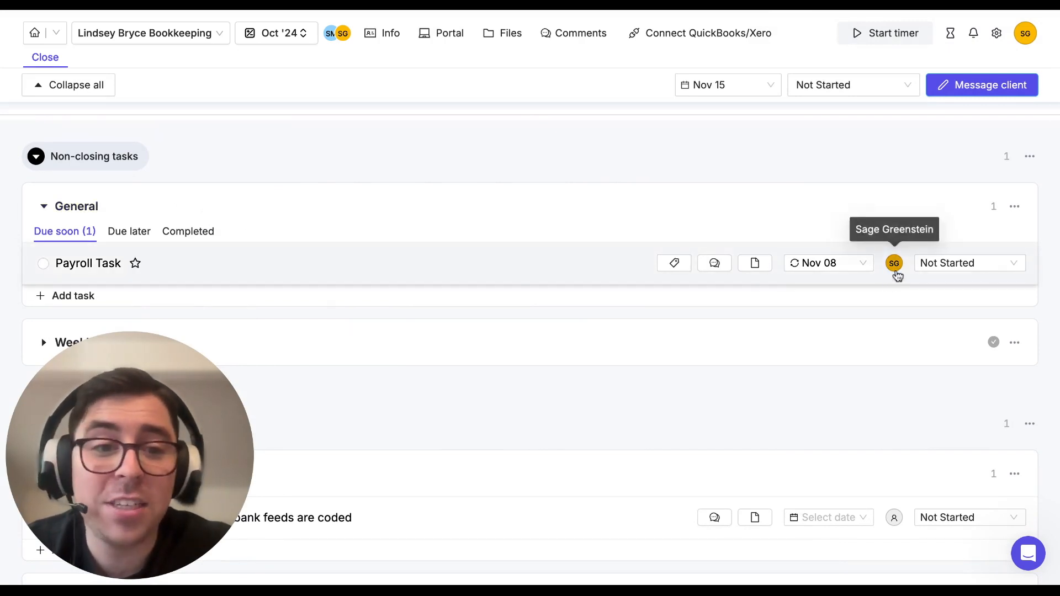
mouse_move(828, 263)
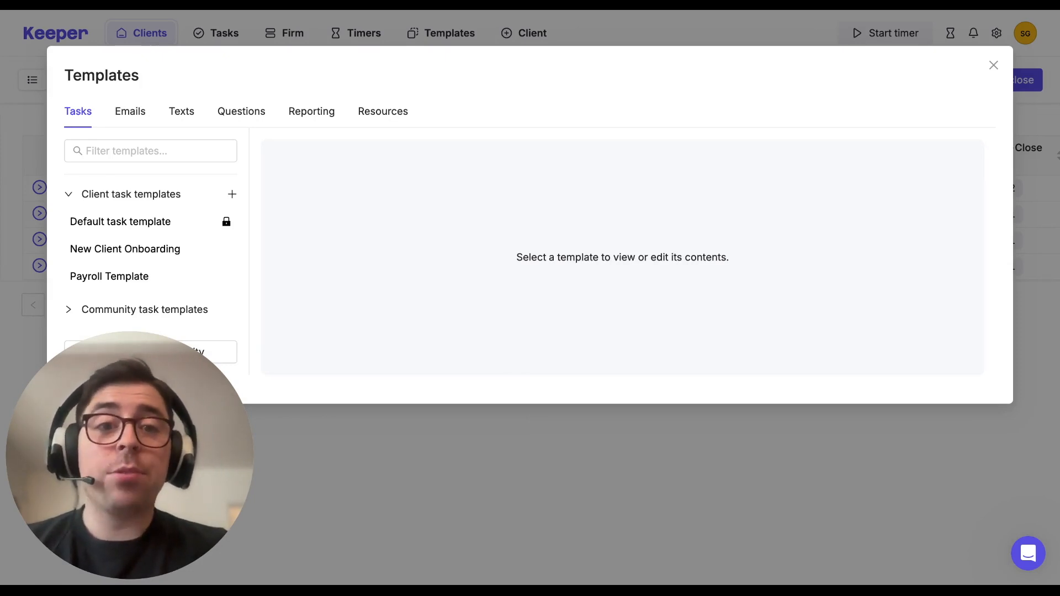
mouse_move(327, 224)
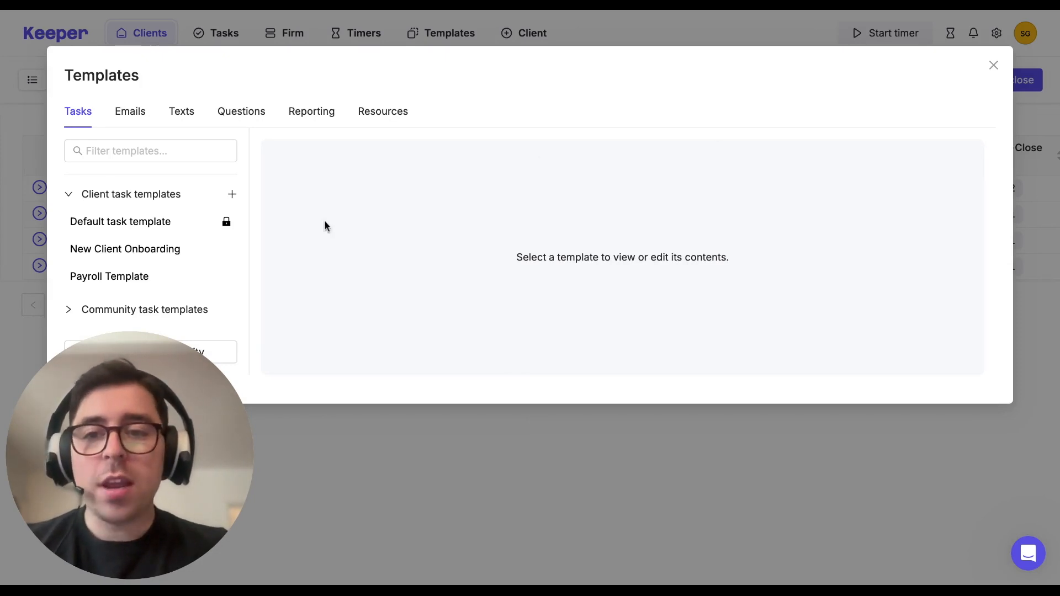
Step: Duplicate the Default task template and rename the copy 'Monthly Bookkeeping Template', reviewing its sections
click(120, 221)
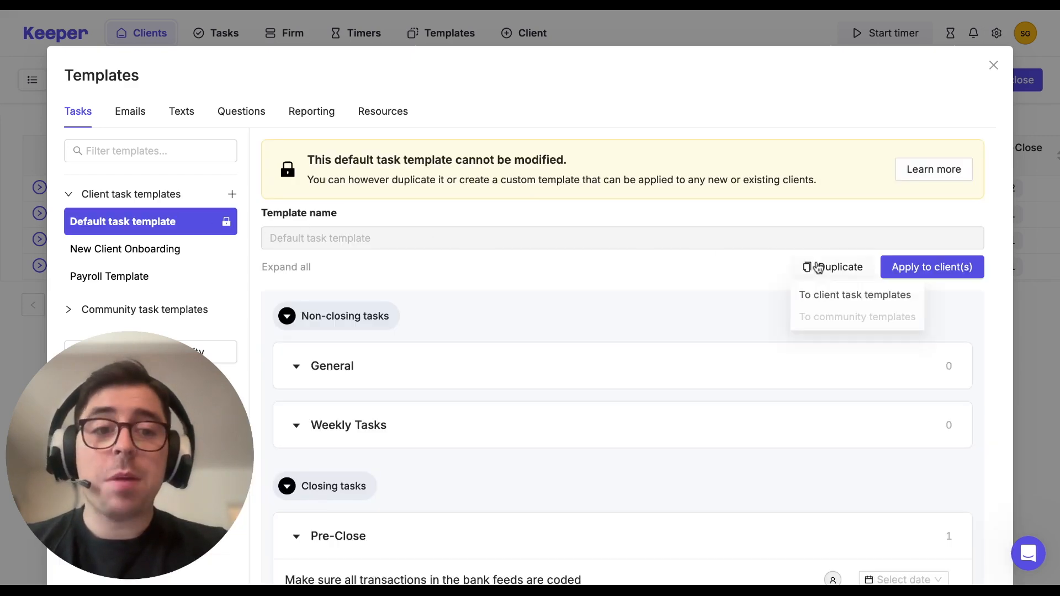
click(854, 295)
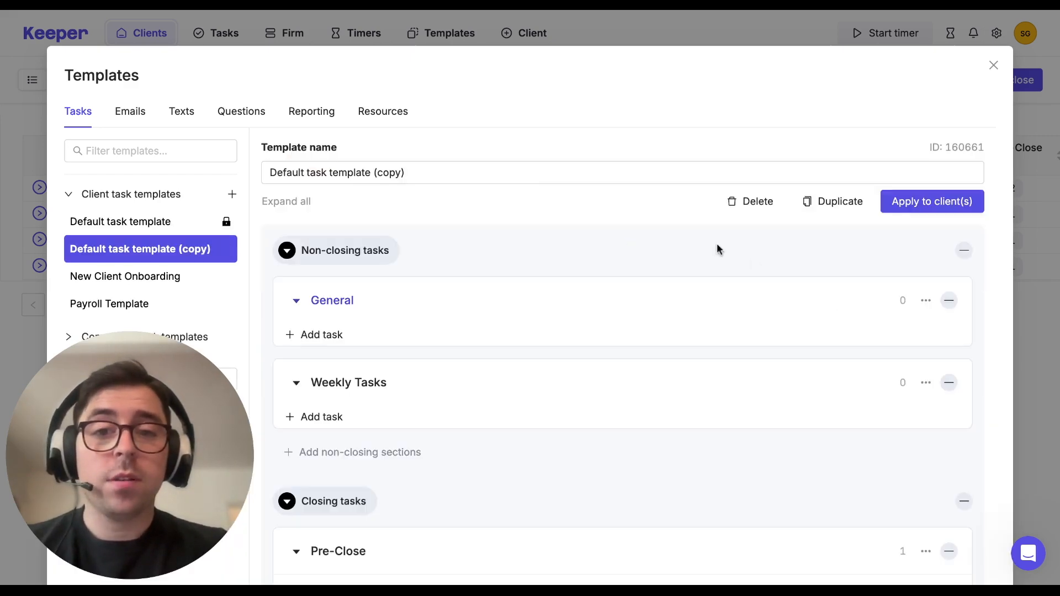
text(Monthly Bookkeeping Template)
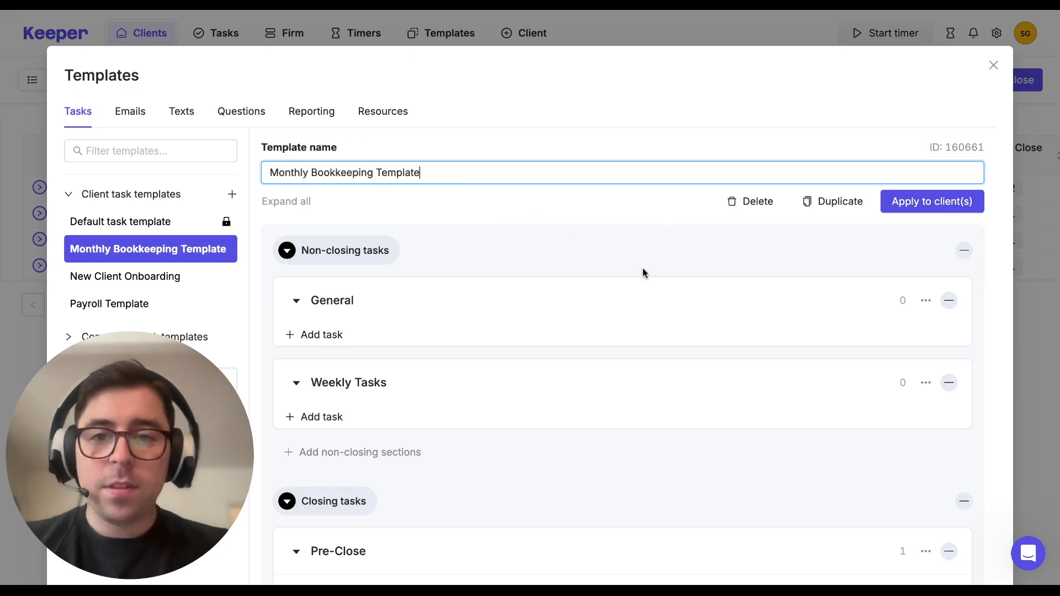
scroll(down, 3)
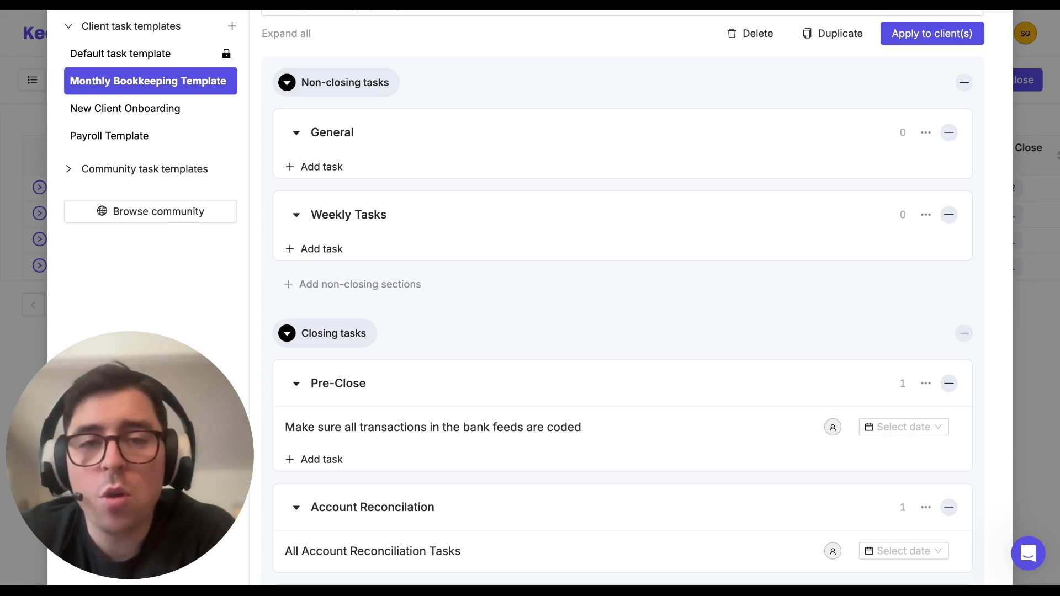
mouse_move(556, 93)
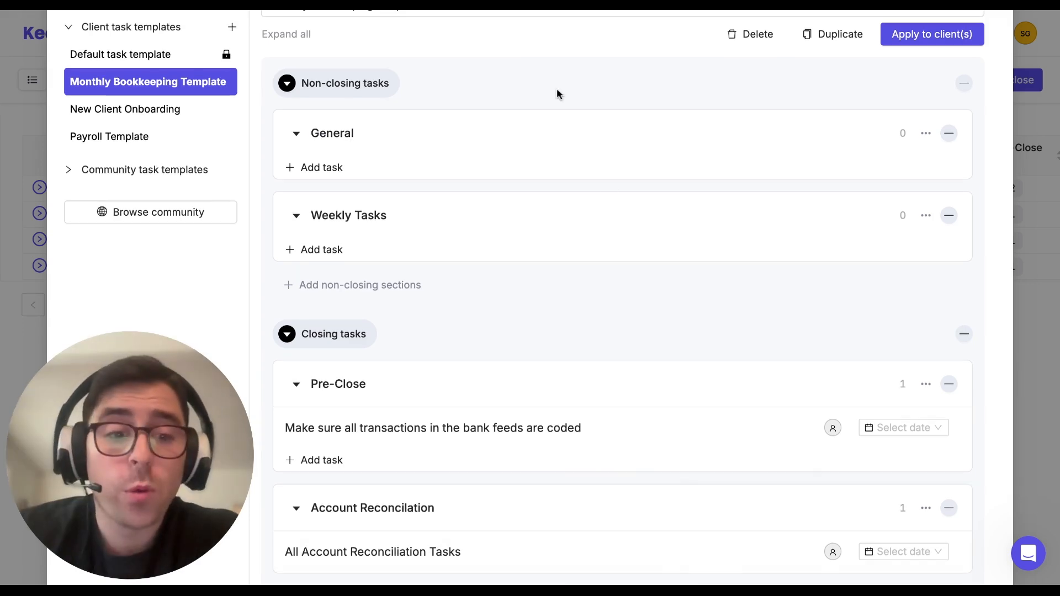
Step: Assign All Account Reconciliation Tasks to the firm member with a specific date of Nov 05
click(832, 427)
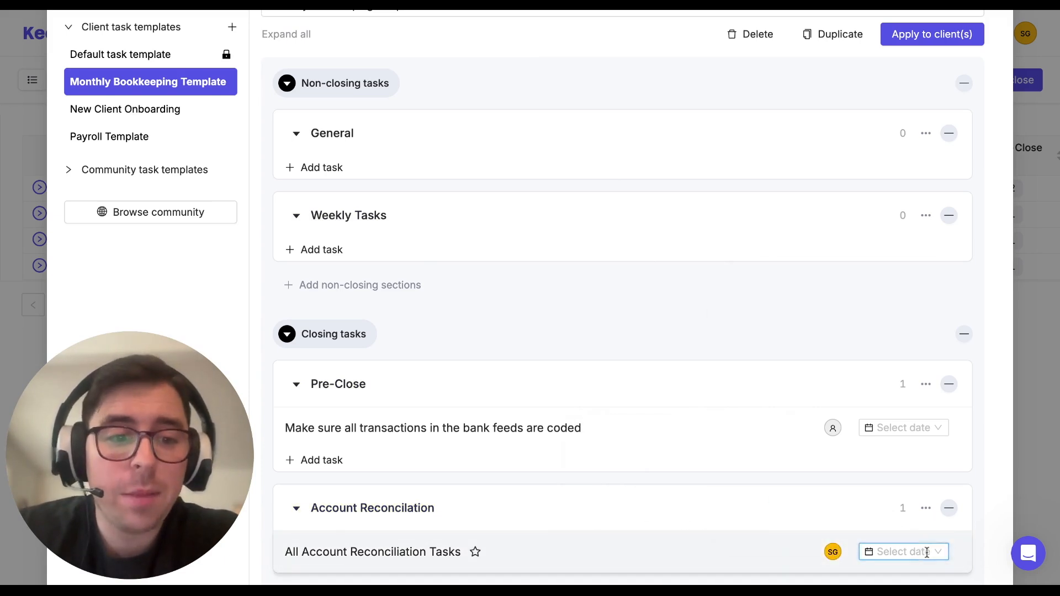
click(903, 552)
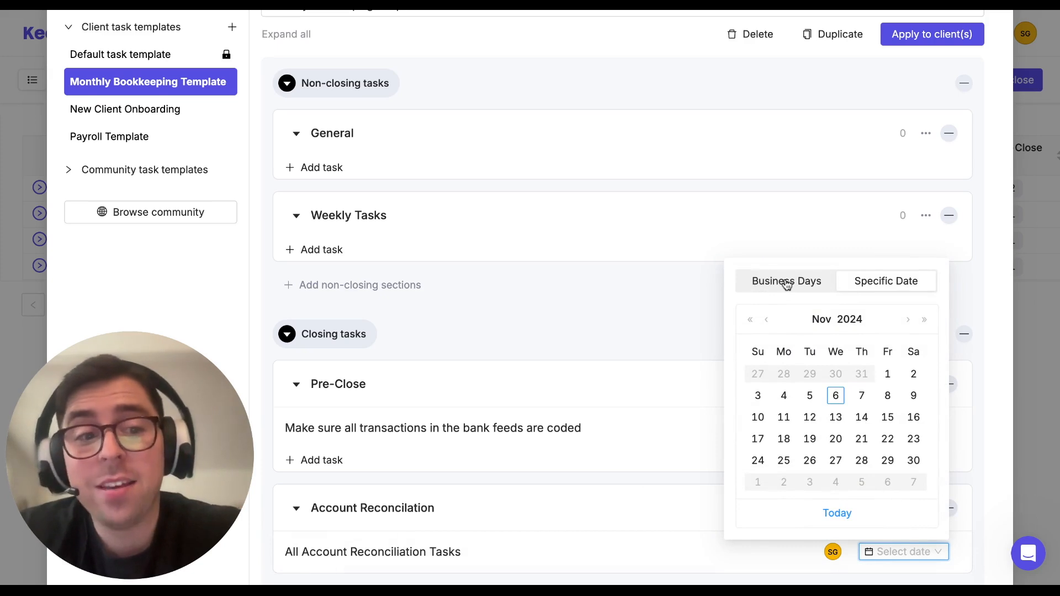
click(885, 281)
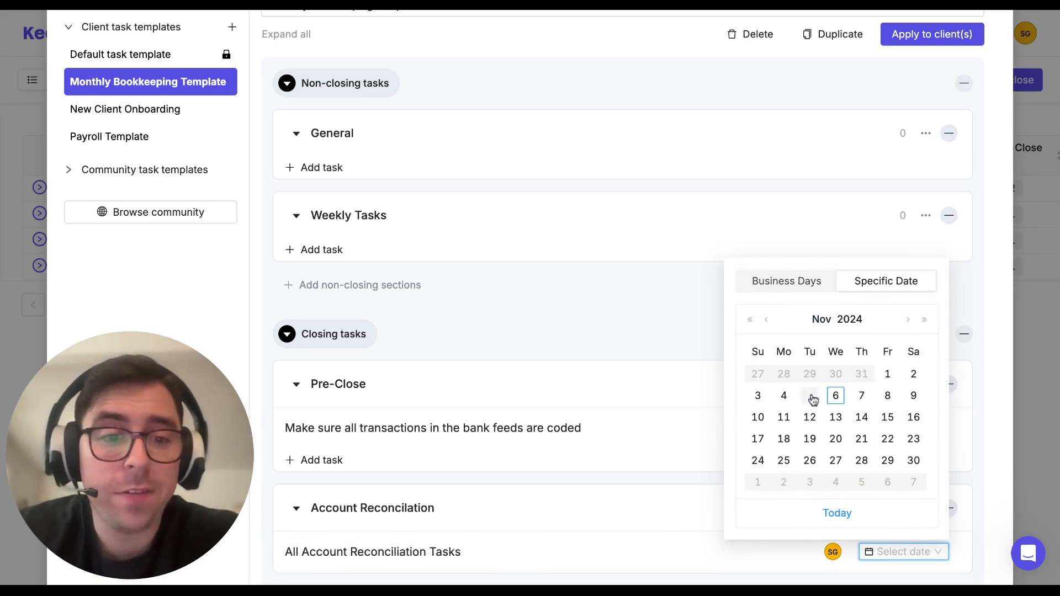
click(809, 396)
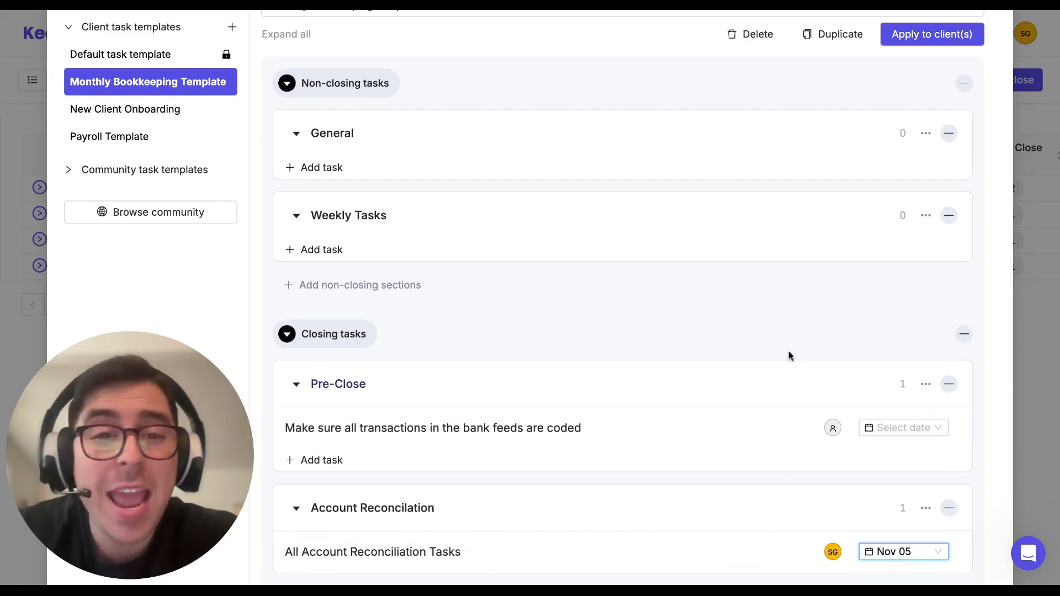
scroll(down, 3)
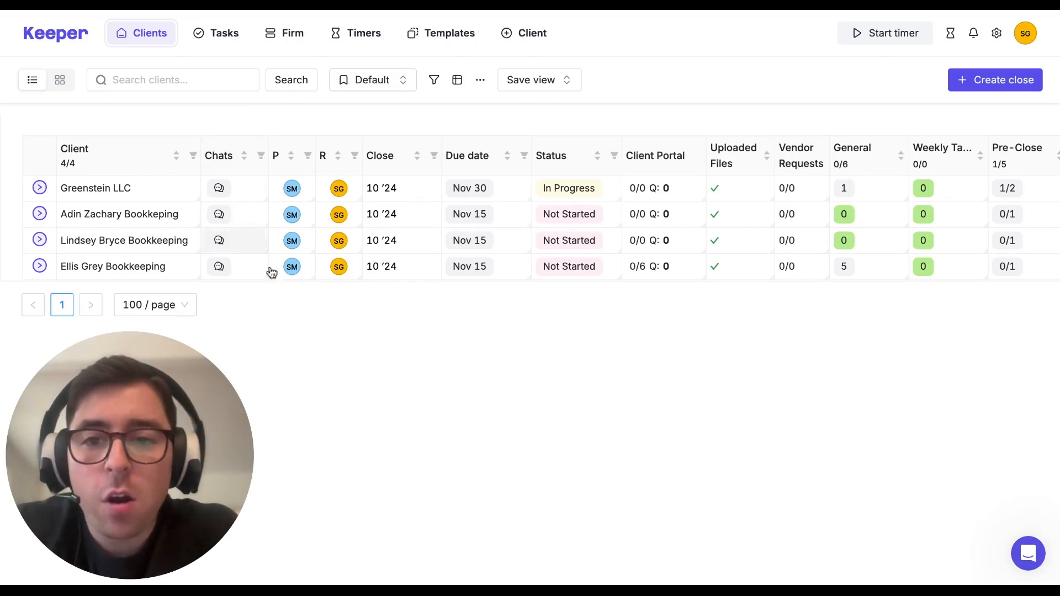
mouse_move(391, 318)
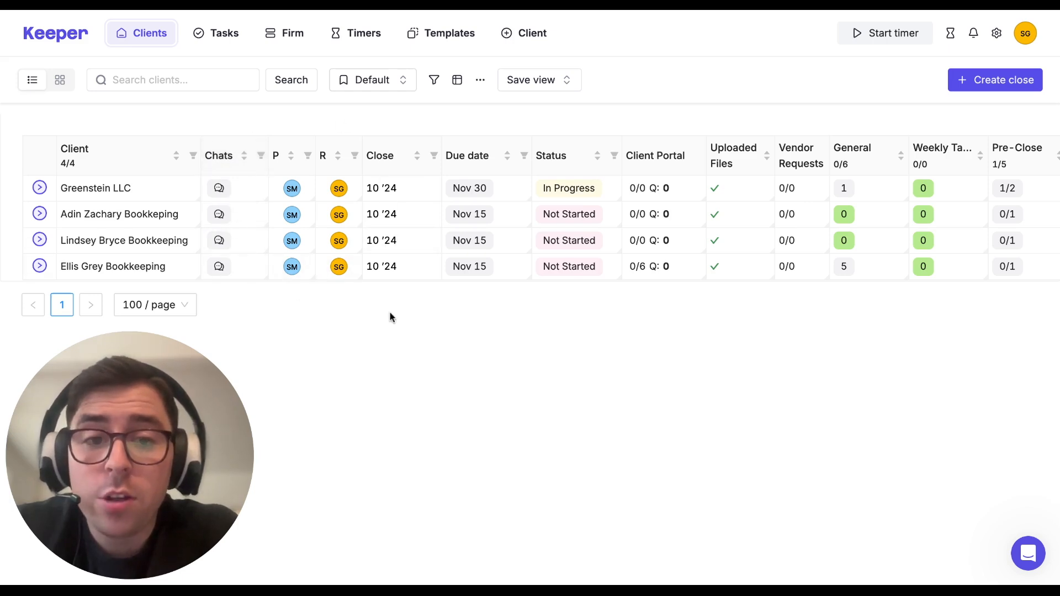
click(996, 33)
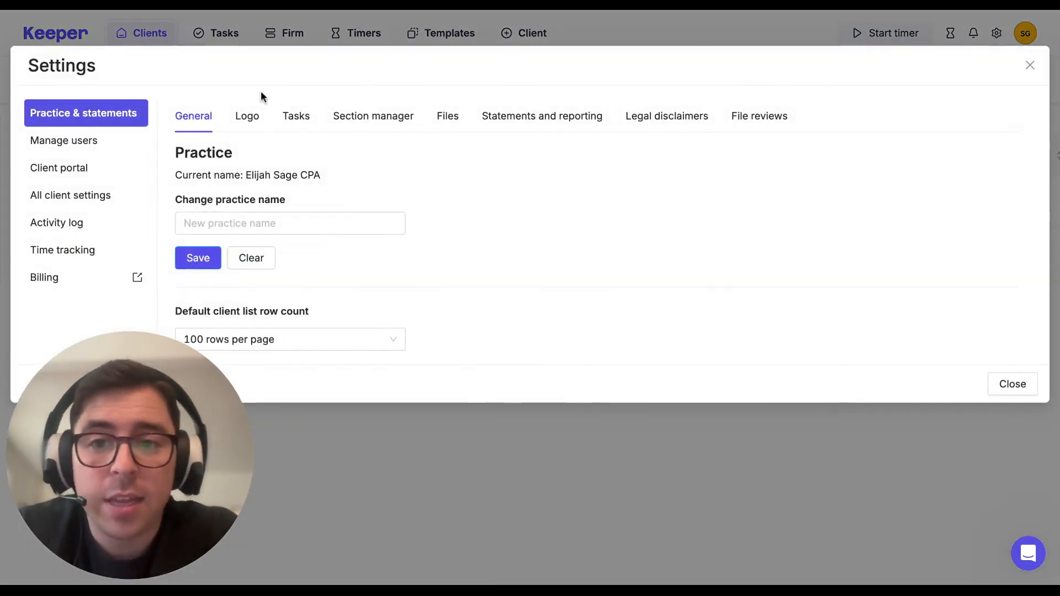
click(295, 116)
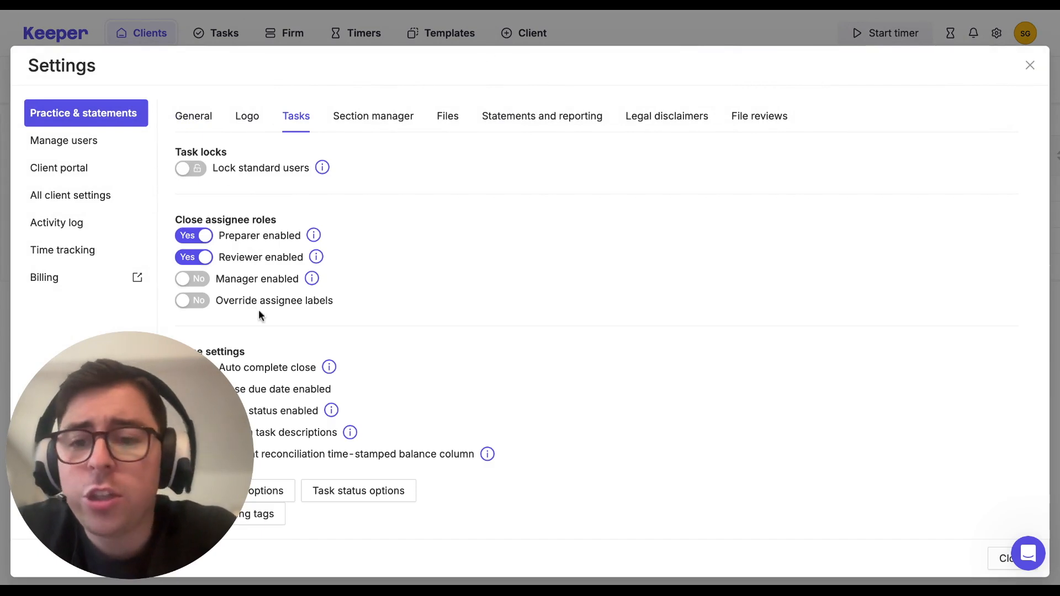
click(1029, 64)
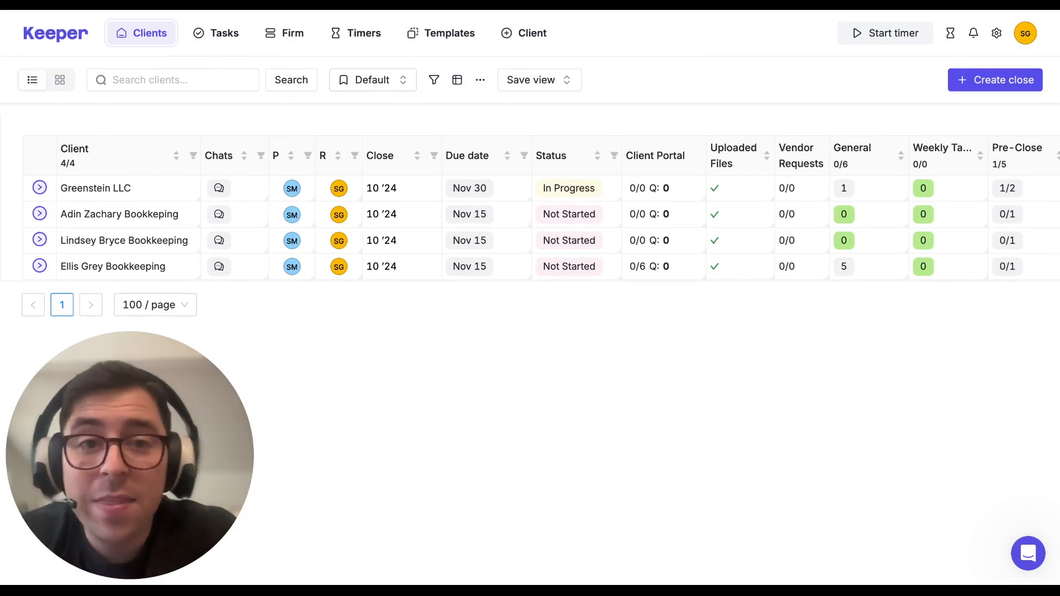
Step: Make {Preparer} the default assignee for Transactions Without Payees, Expense Inconsistency and Uncategorized Transactions
click(450, 33)
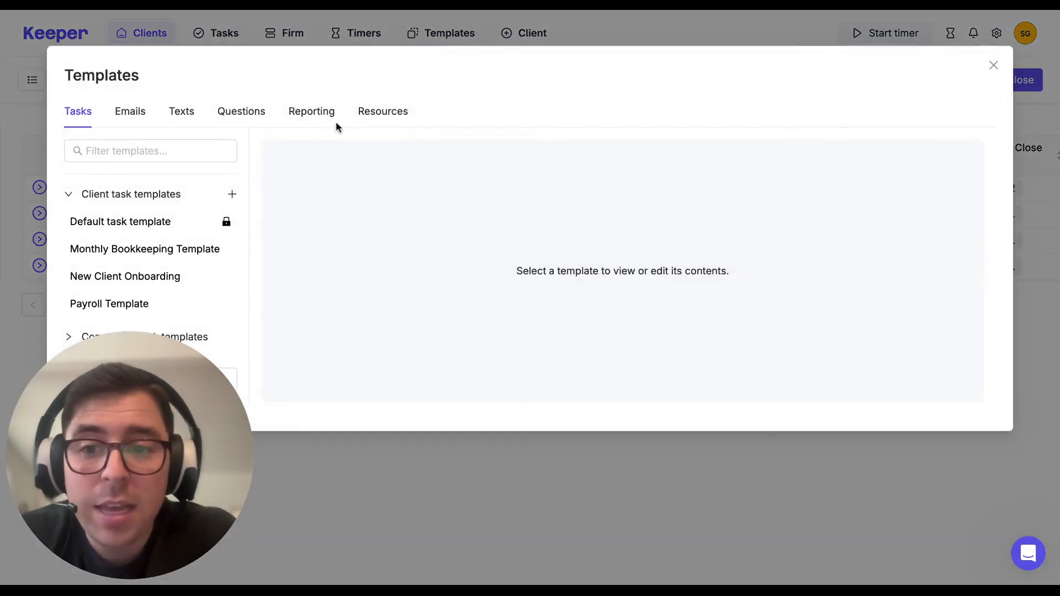
click(145, 250)
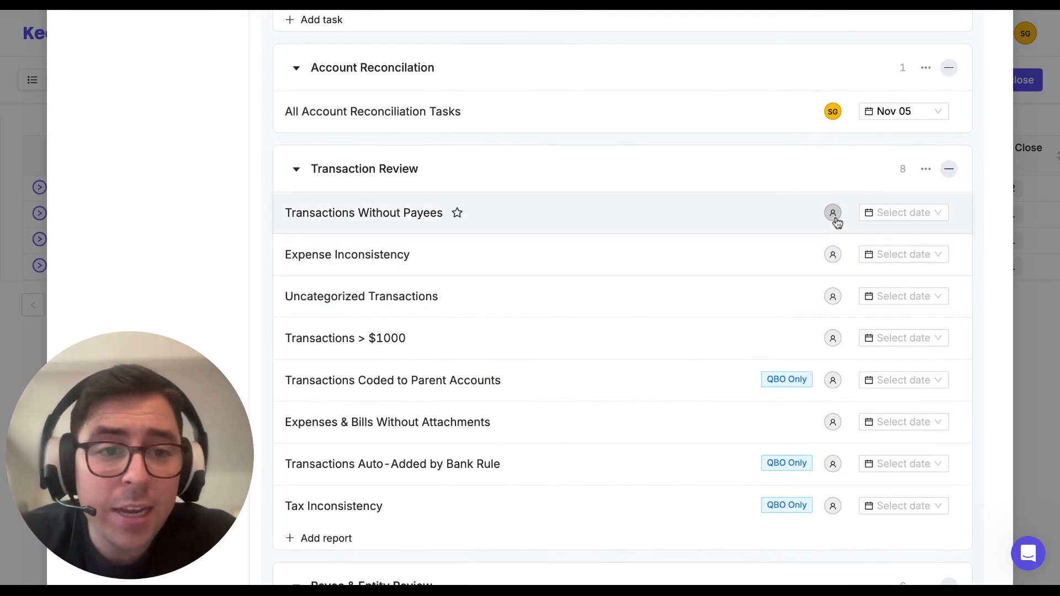
click(833, 254)
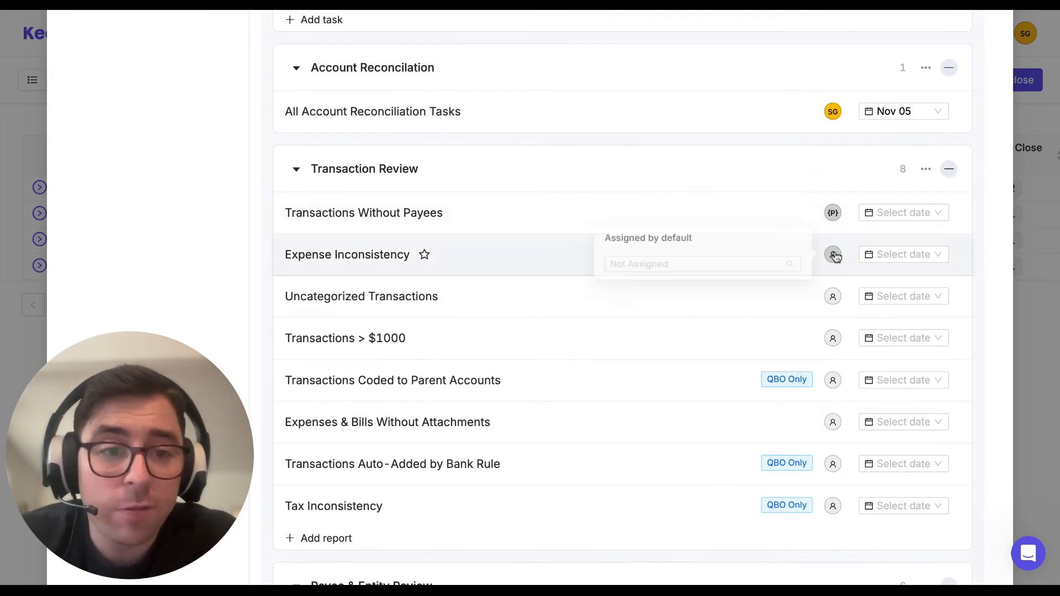
click(832, 296)
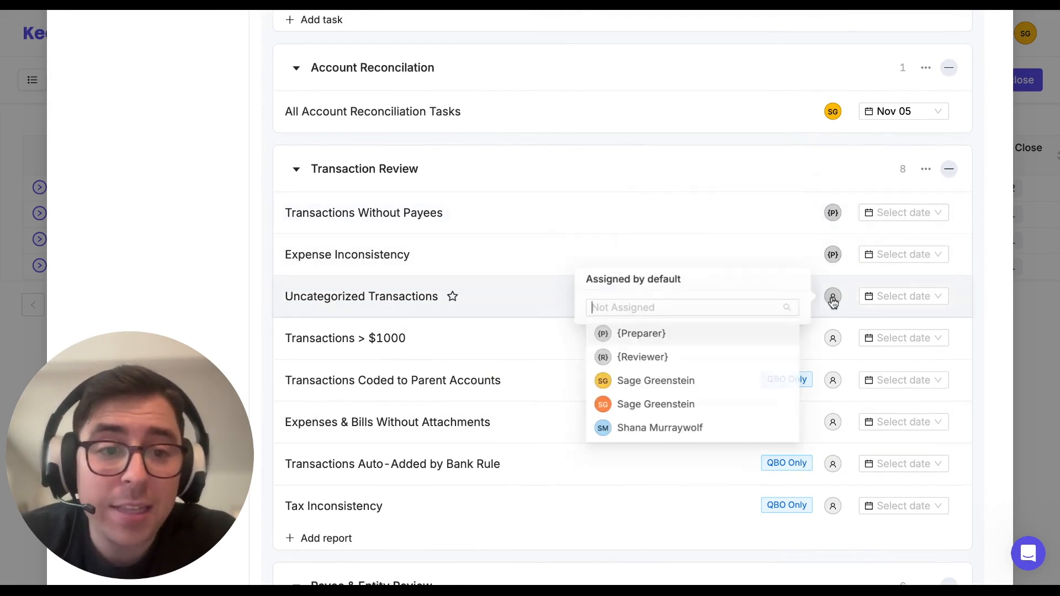
click(832, 338)
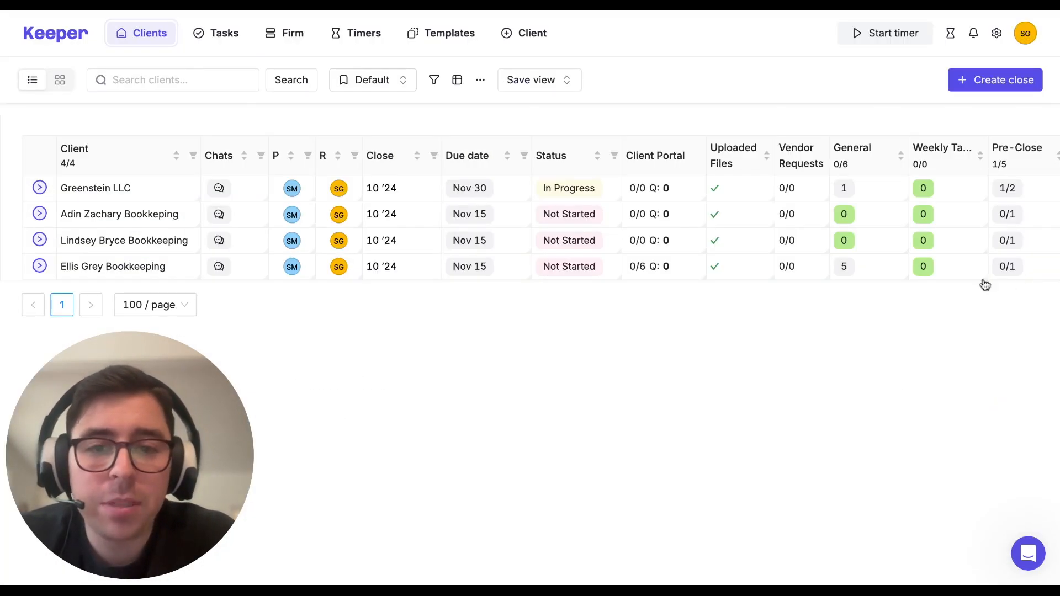
mouse_move(289, 269)
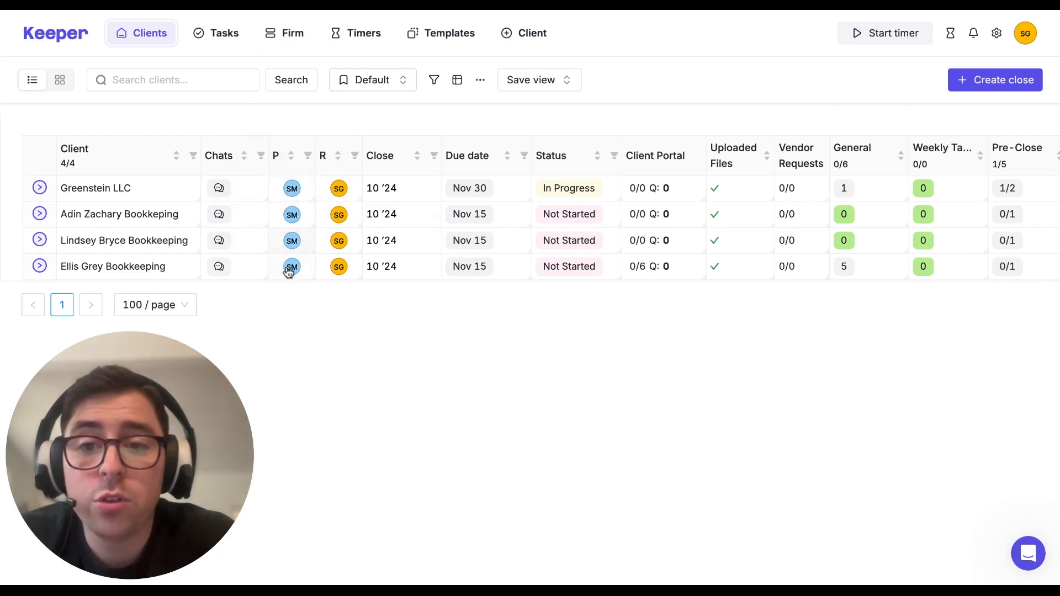
mouse_move(291, 266)
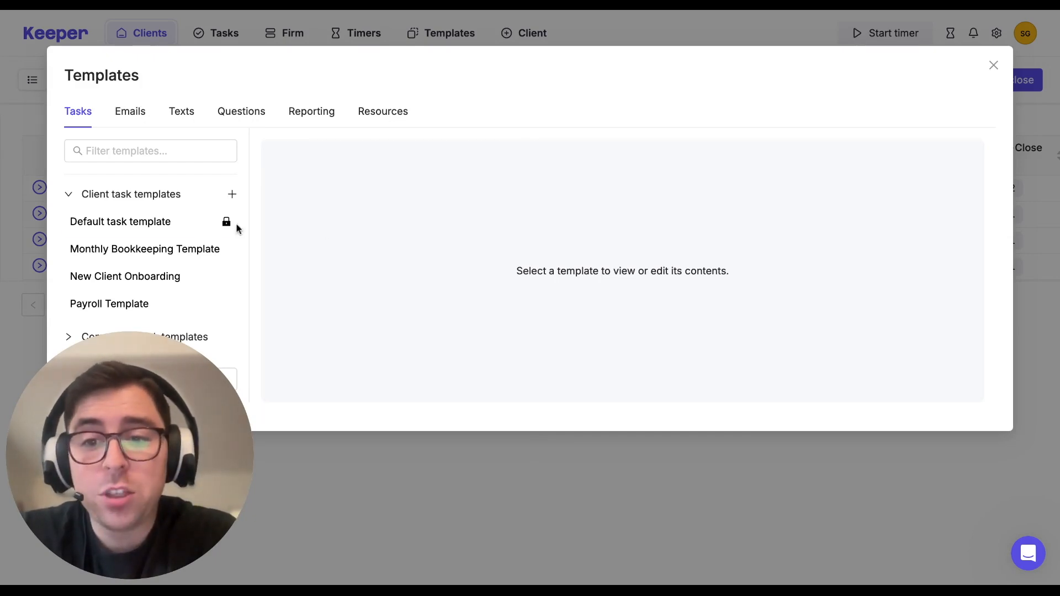
Step: Review the New Client Onboarding template's five General onboarding tasks and return to the client list
click(125, 276)
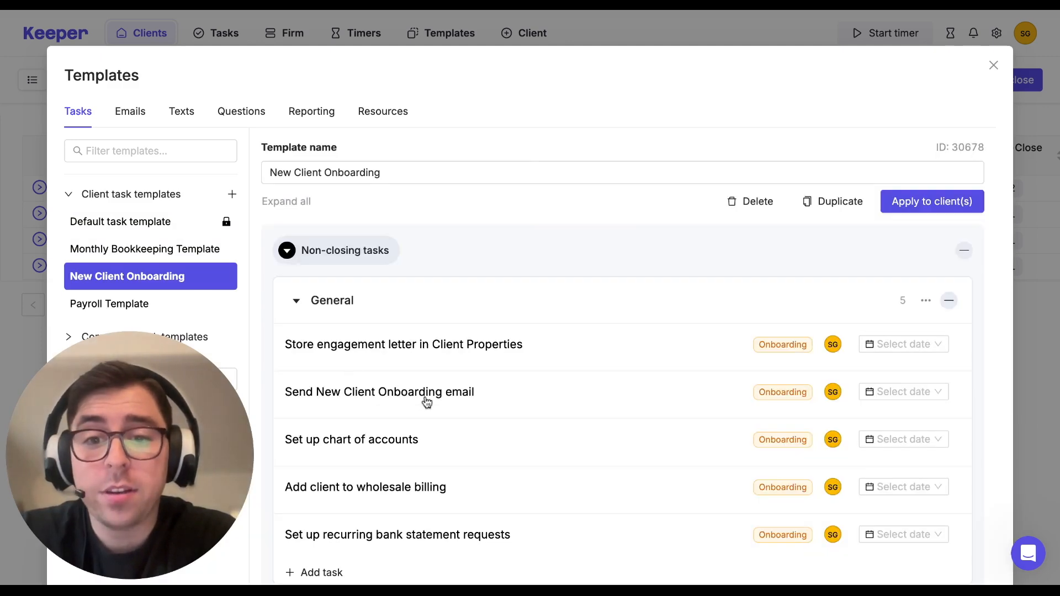
scroll(down, 3)
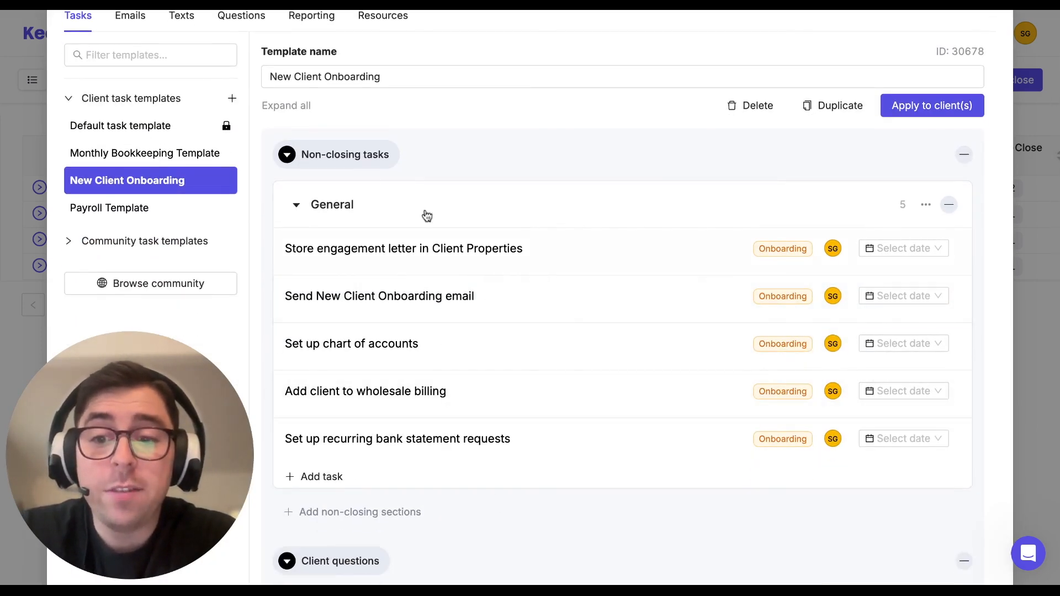
scroll(down, 3)
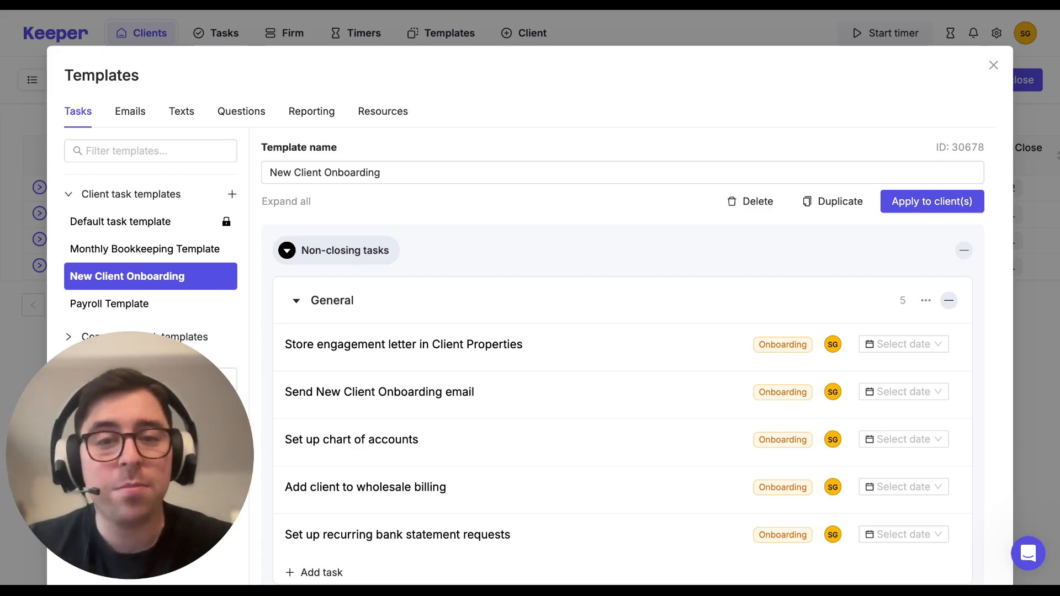
click(993, 64)
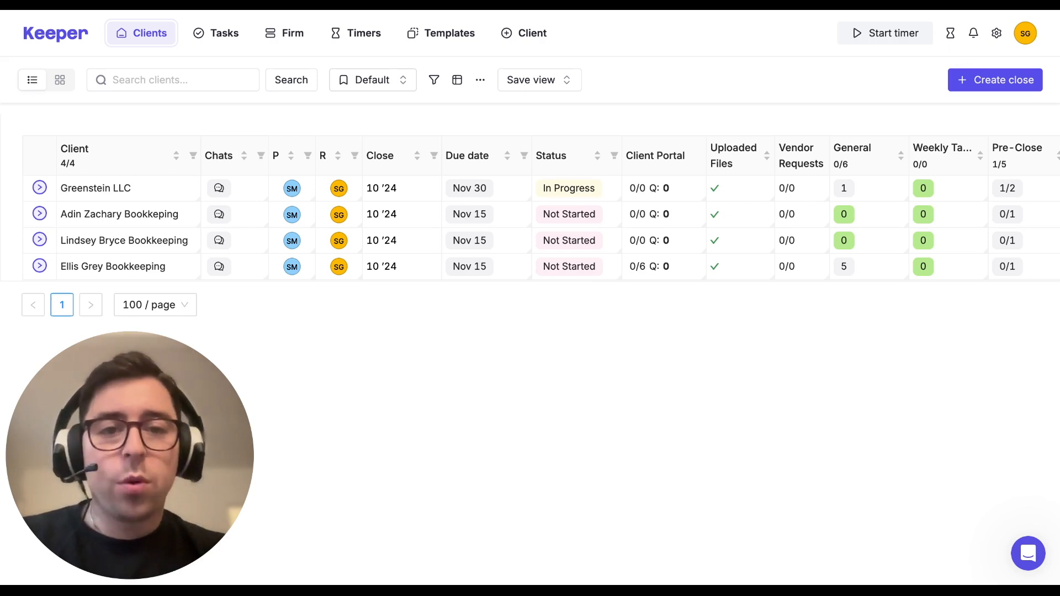
click(531, 34)
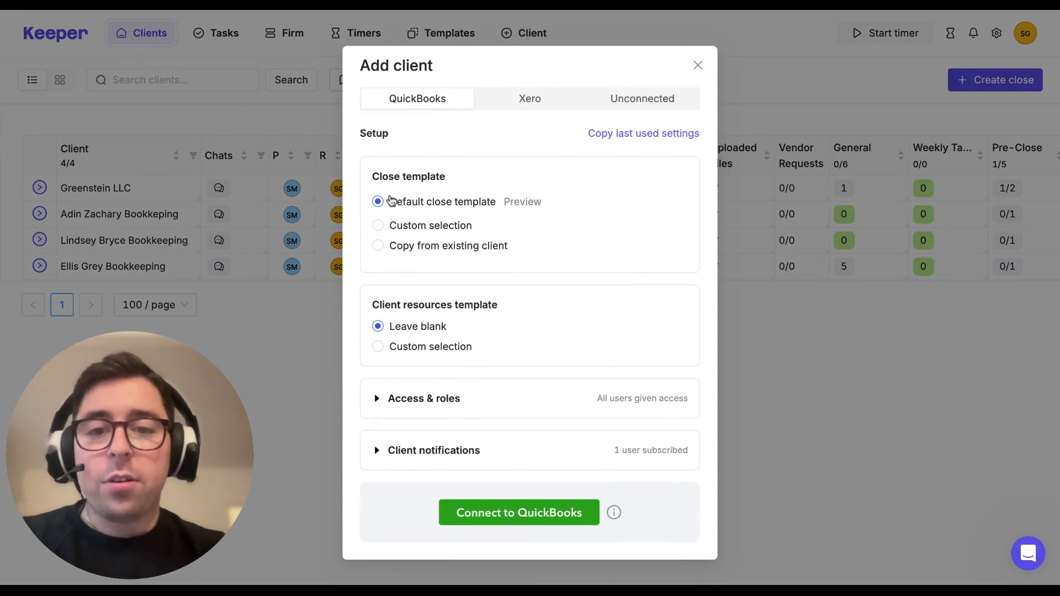
click(378, 225)
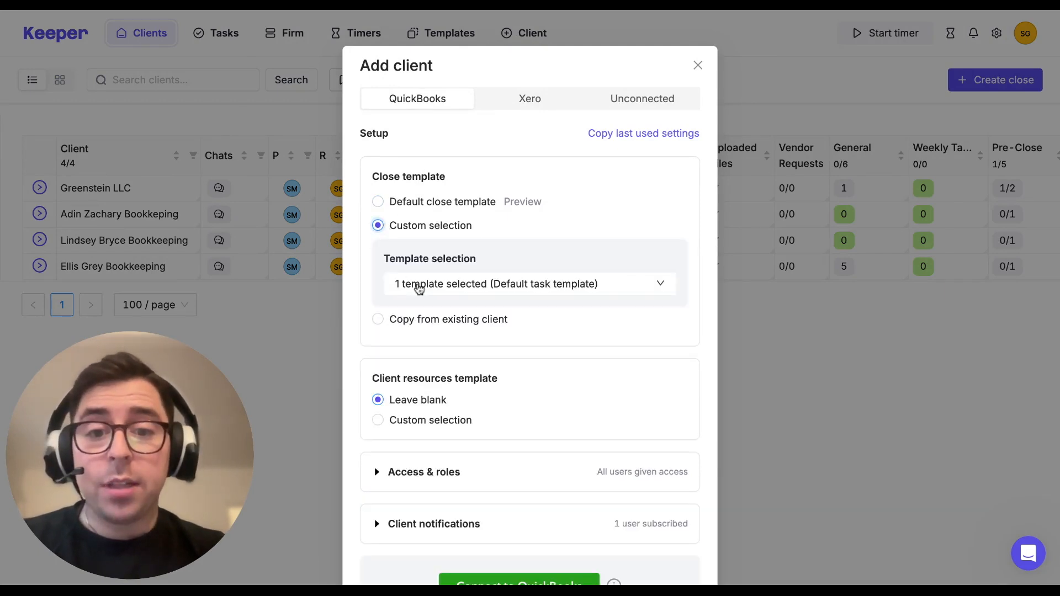
click(530, 284)
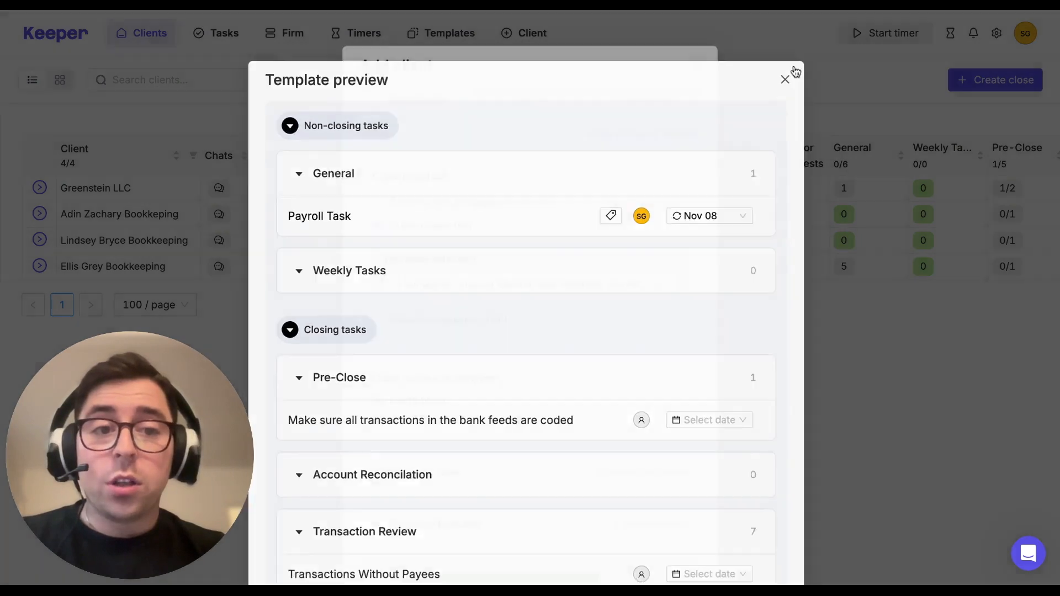
click(784, 80)
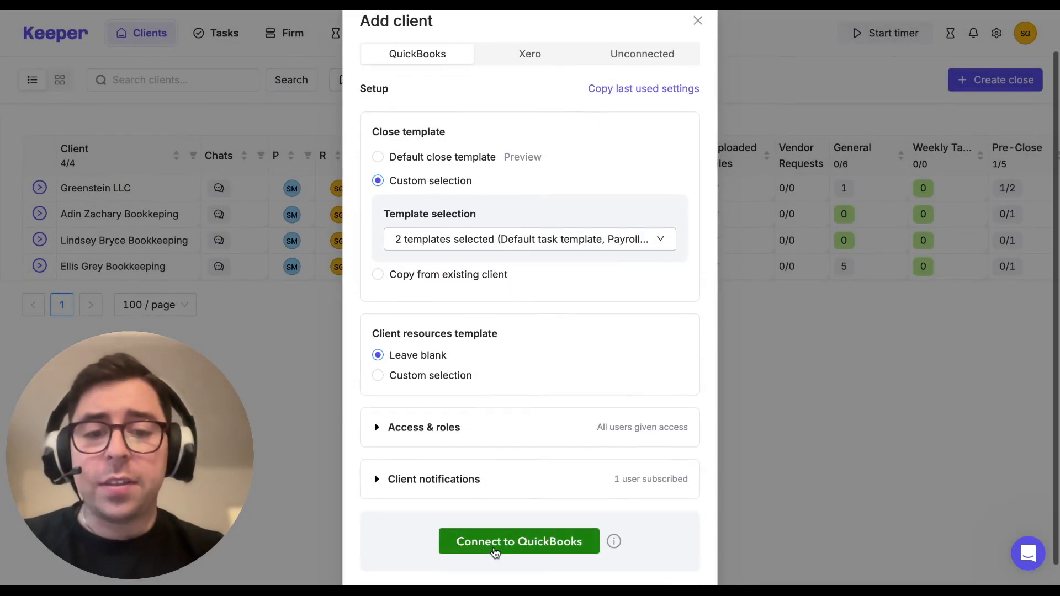
mouse_move(629, 373)
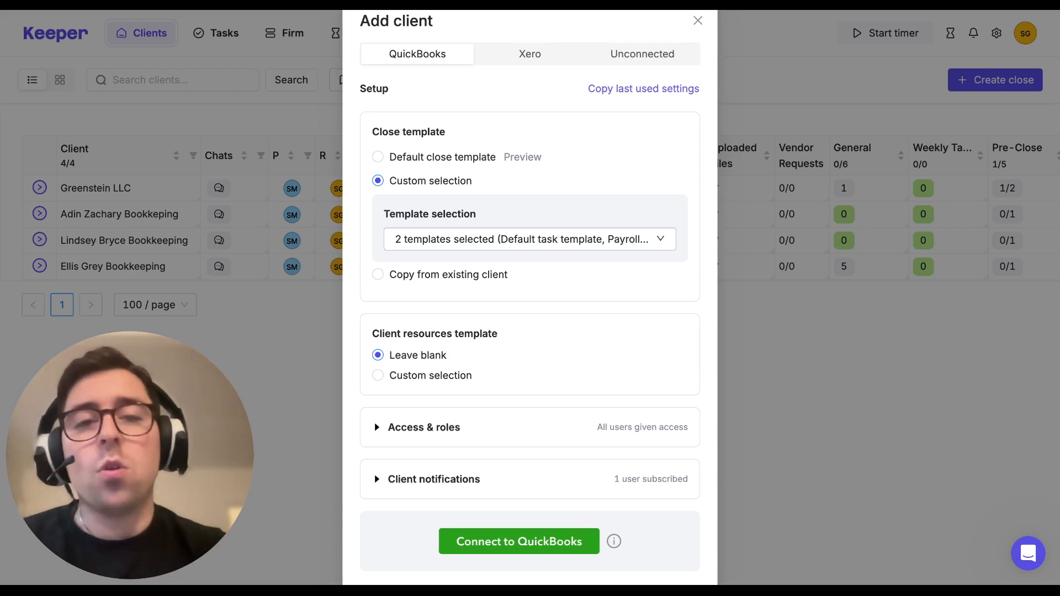
click(696, 20)
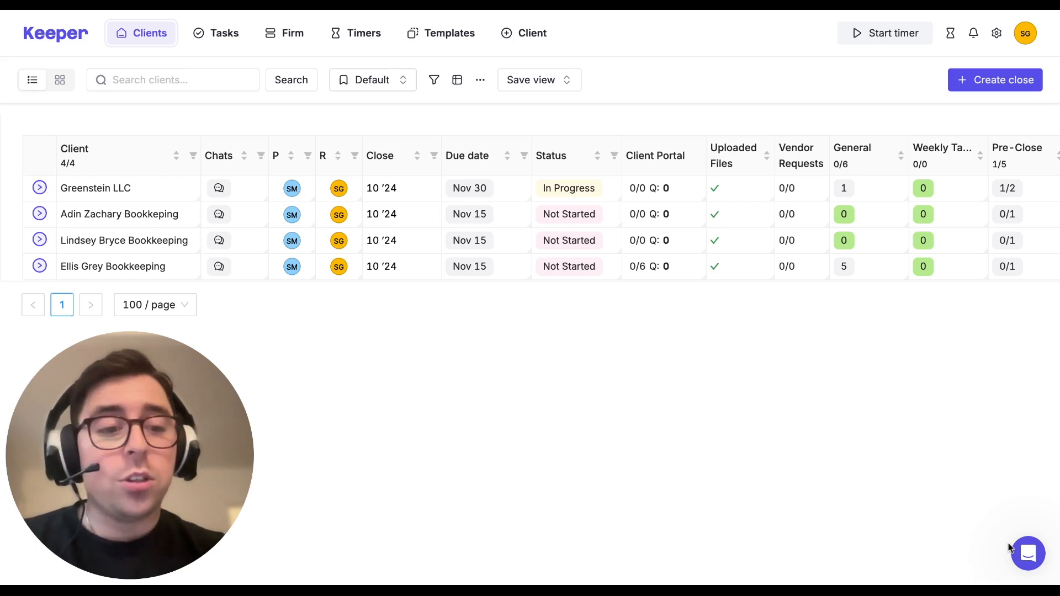
click(1027, 553)
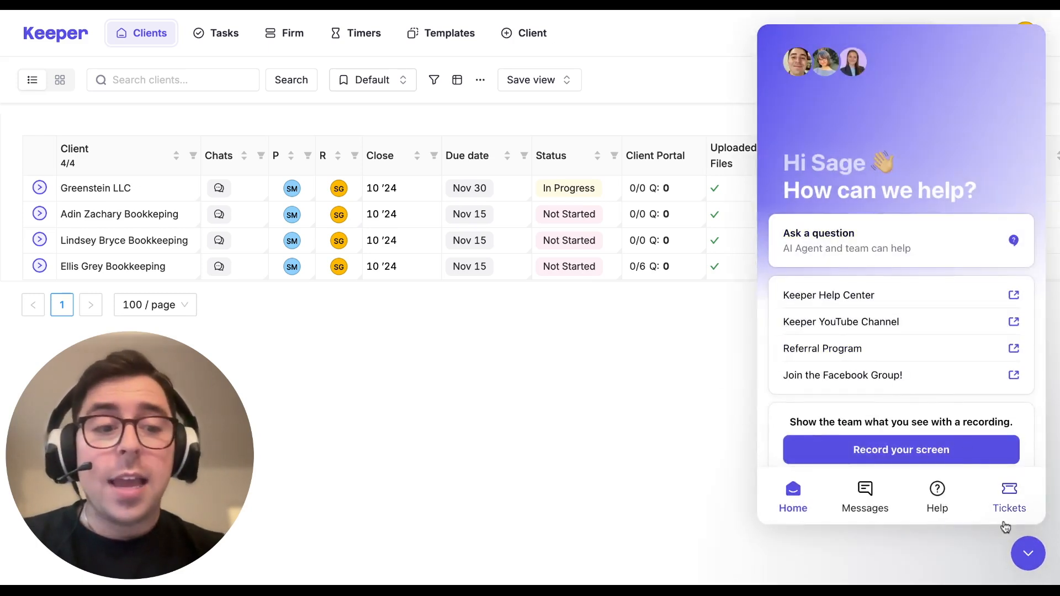
click(1026, 553)
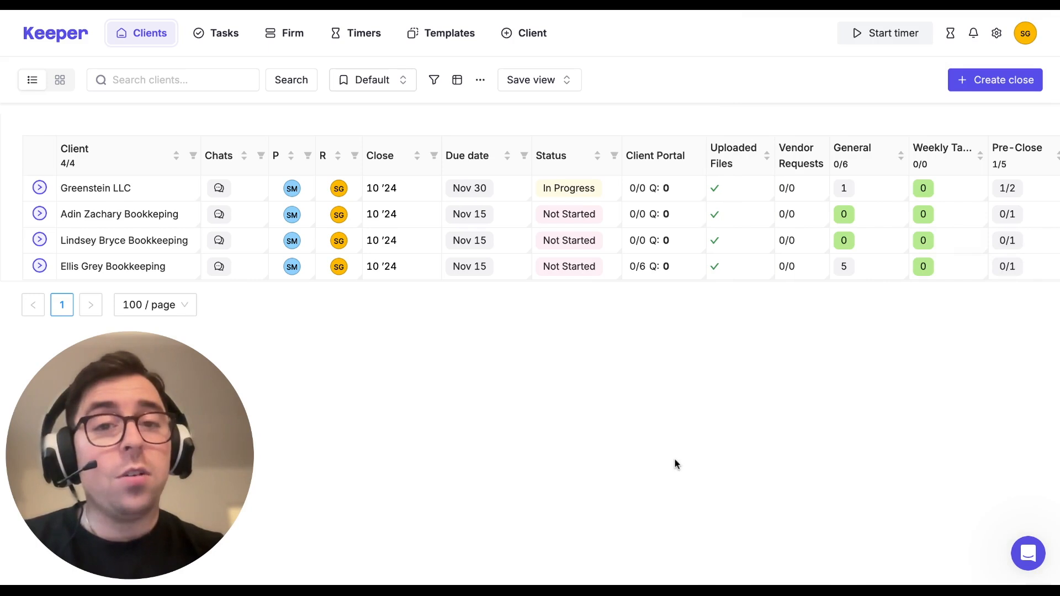